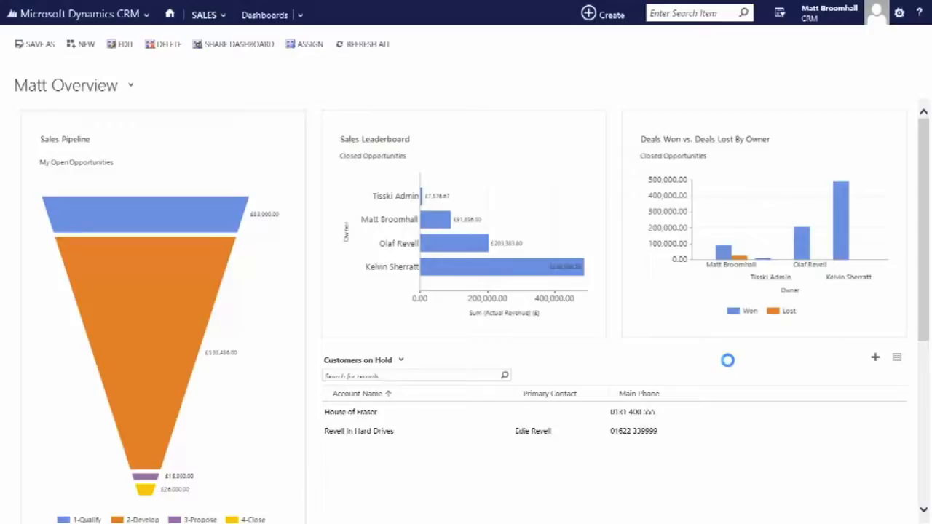
mouse_move(534, 252)
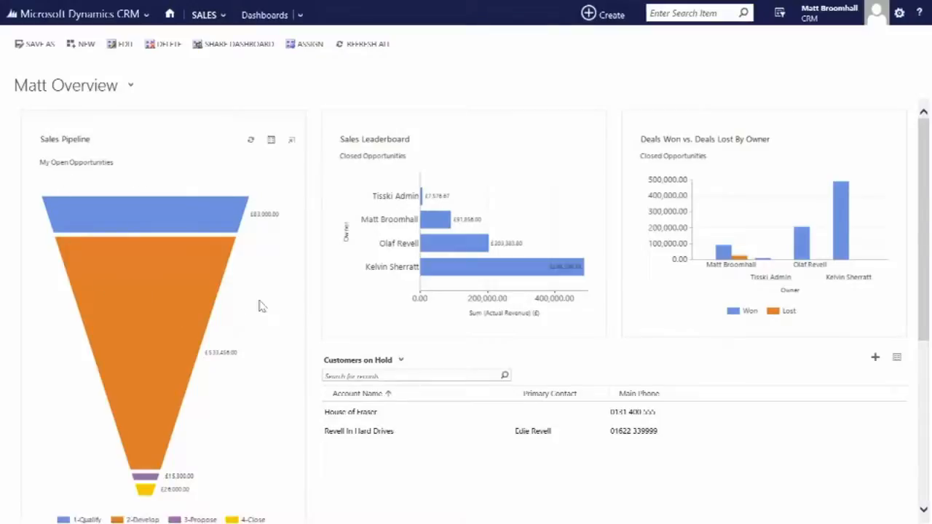
mouse_move(241, 282)
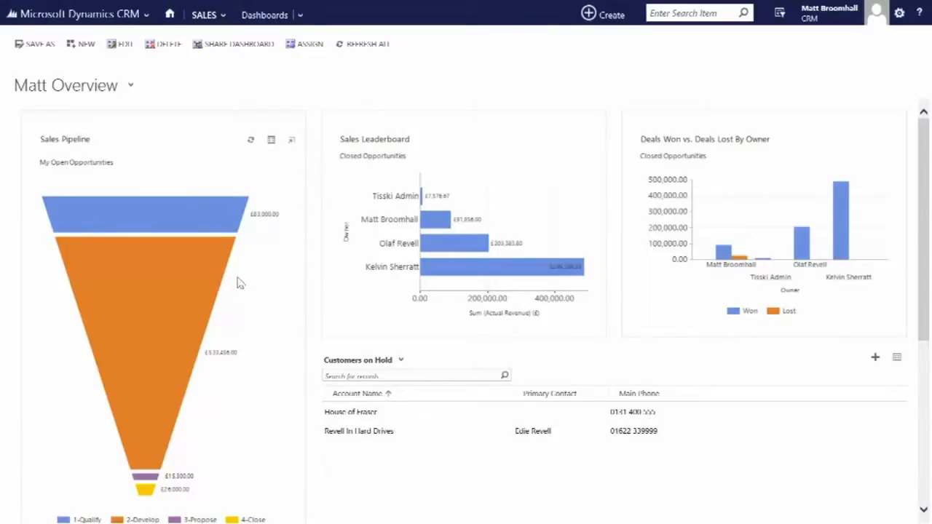
mouse_move(260, 398)
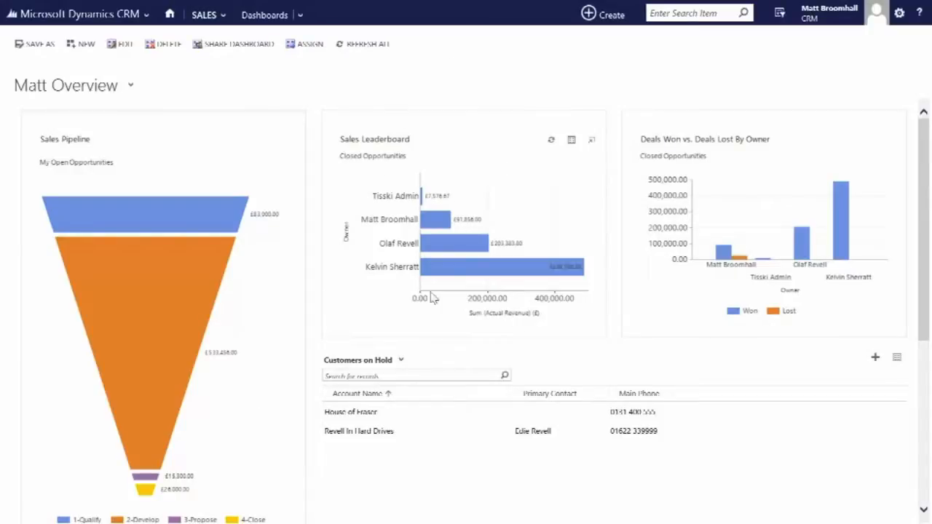
mouse_move(509, 282)
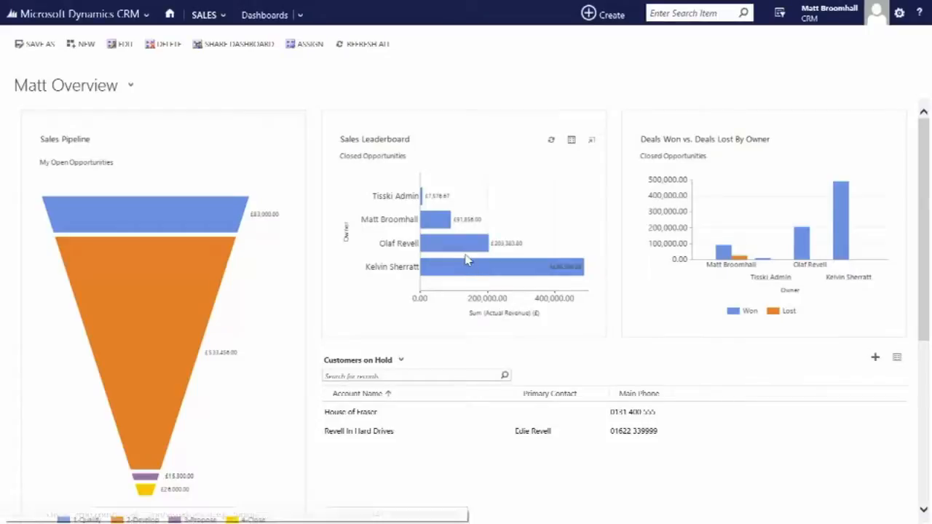
mouse_move(498, 243)
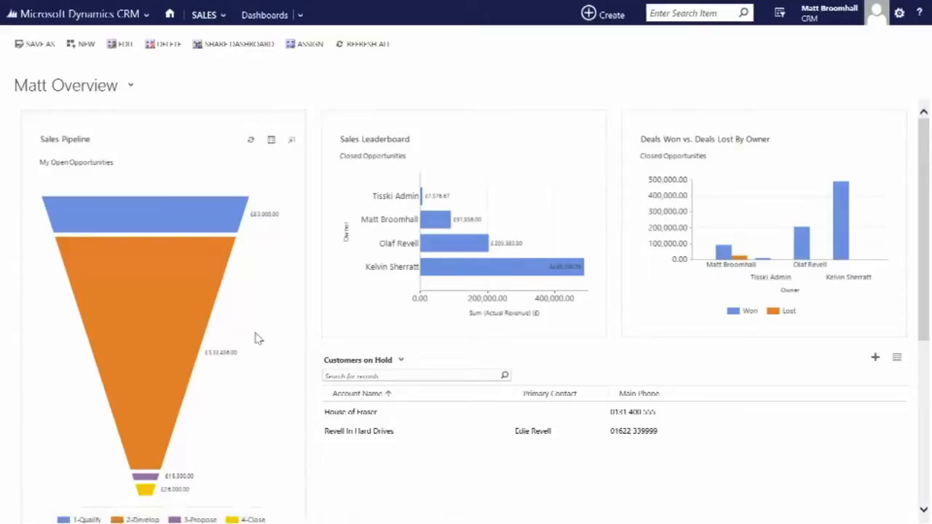
mouse_move(269, 344)
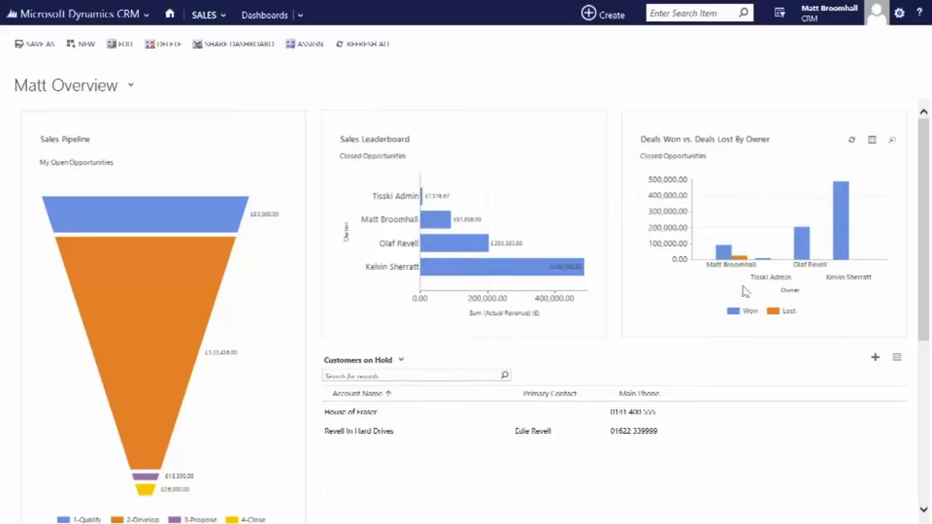
mouse_move(432, 466)
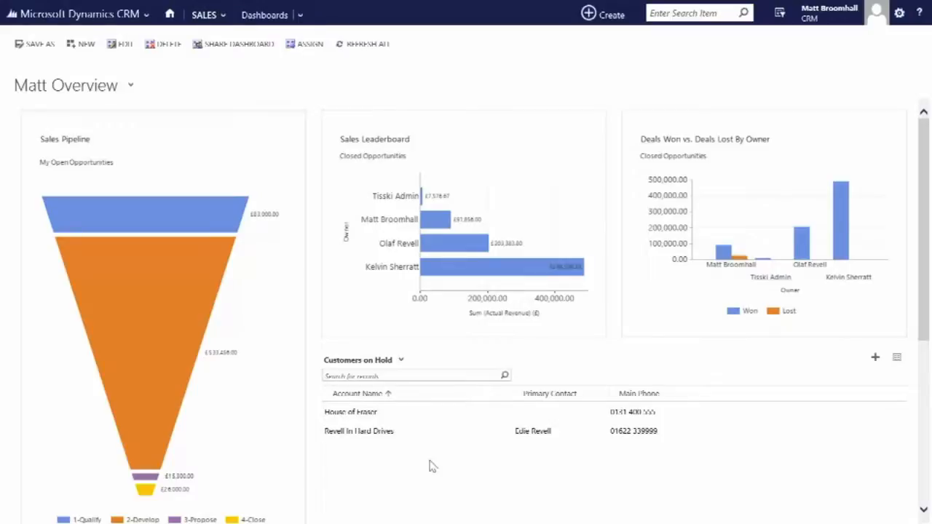
mouse_move(258, 154)
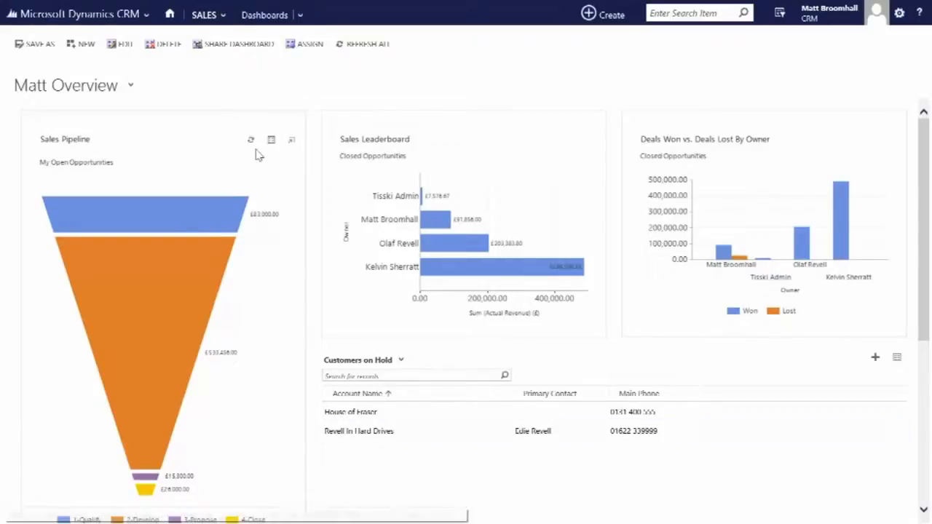
mouse_move(271, 139)
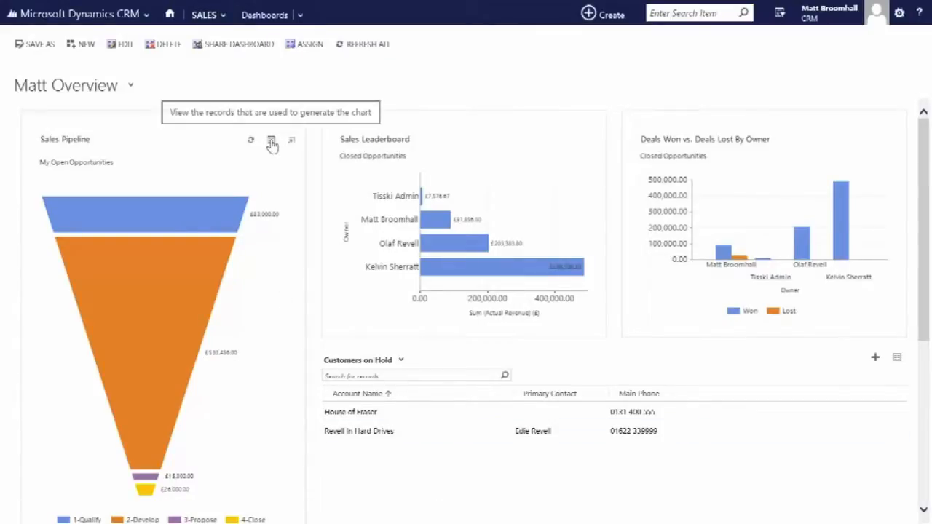
Drill the Sales Pipeline into 2-Develop and the £400,000 bar, then open Follow Up Touring Bike Order
left_click(271, 140)
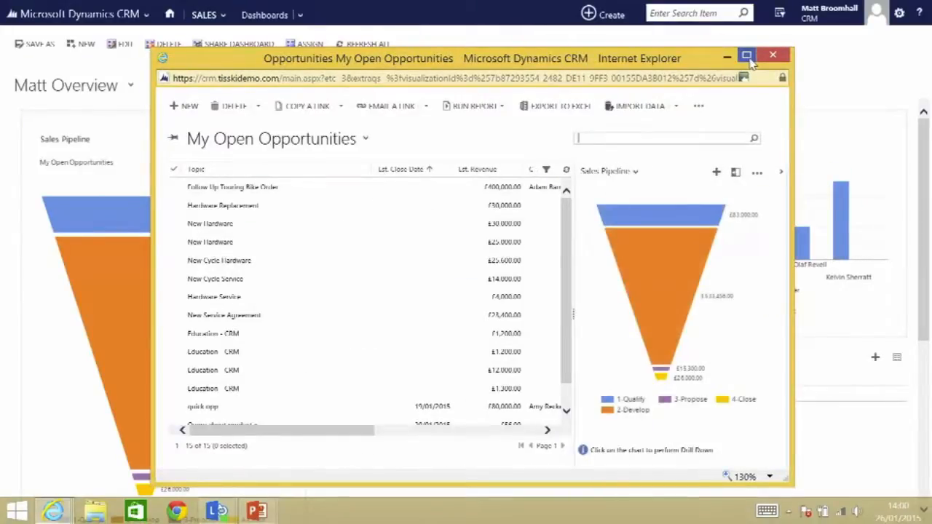
left_click(746, 57)
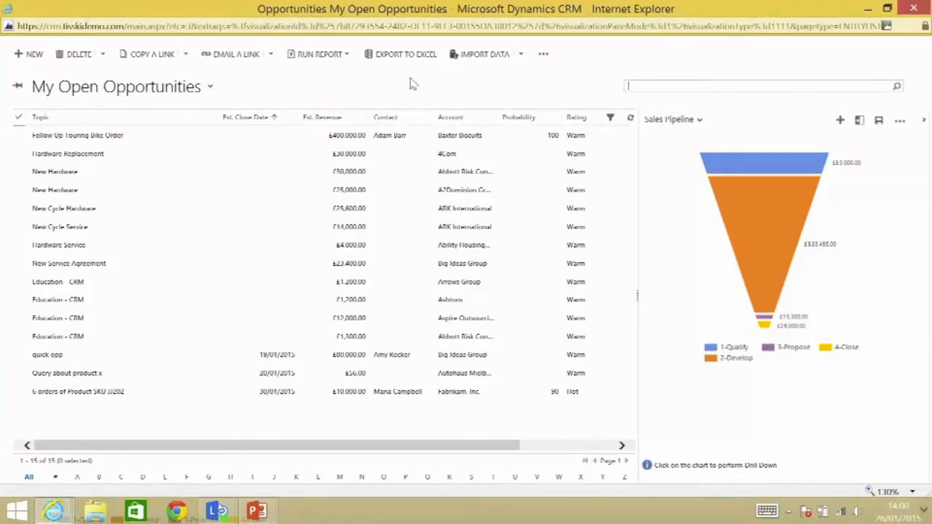
mouse_move(738, 153)
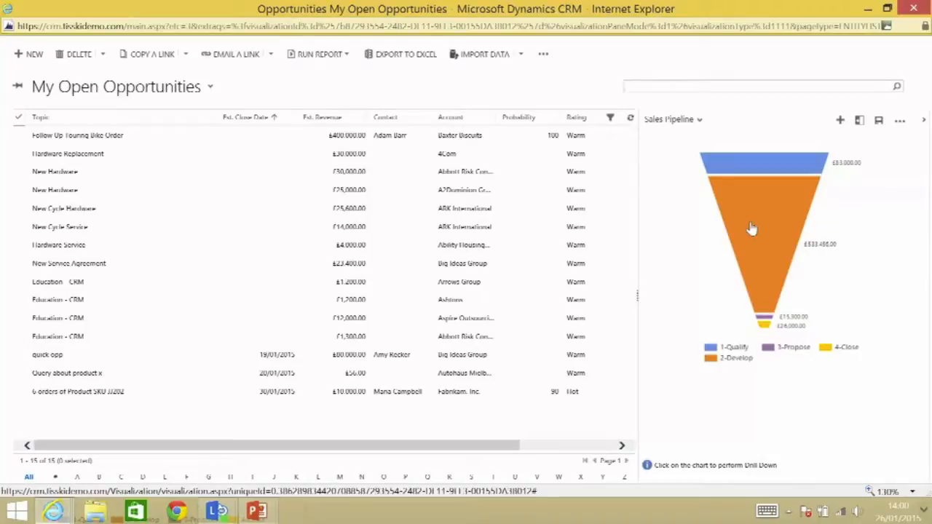
left_click(761, 213)
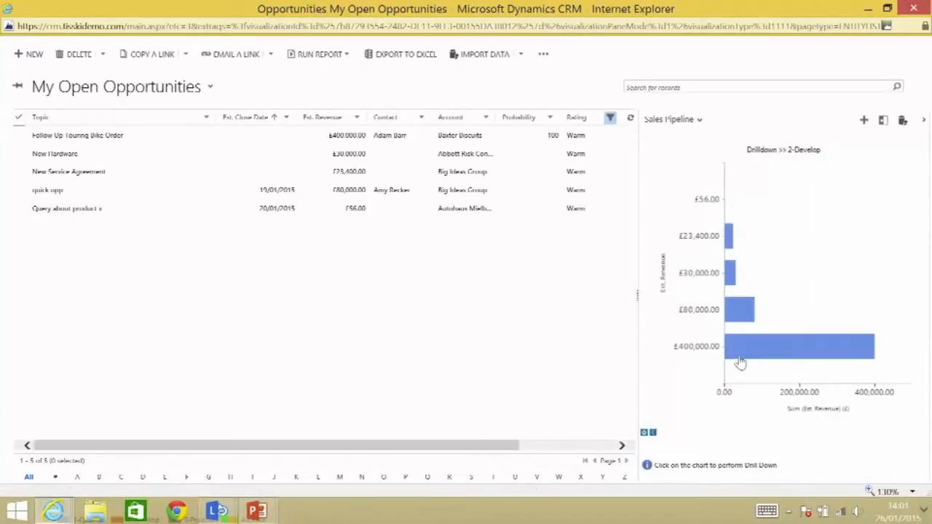
left_click(797, 346)
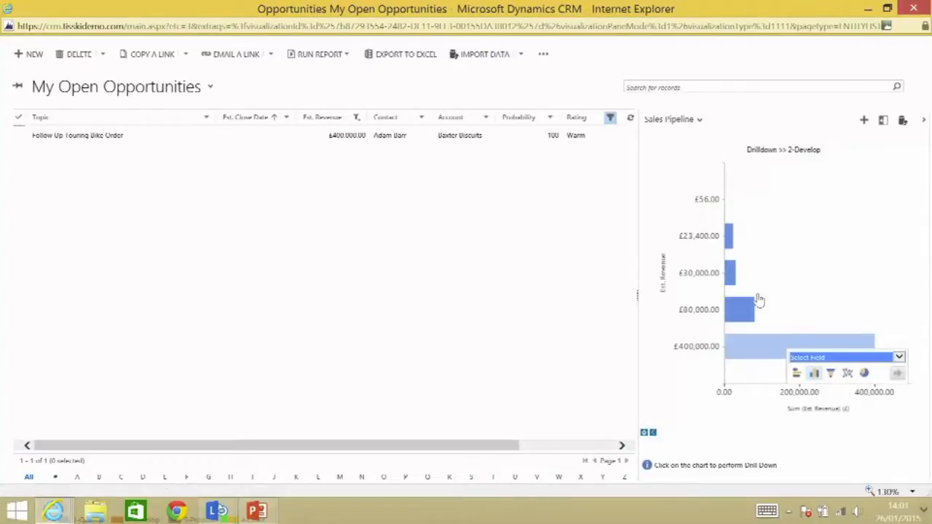
left_click(898, 356)
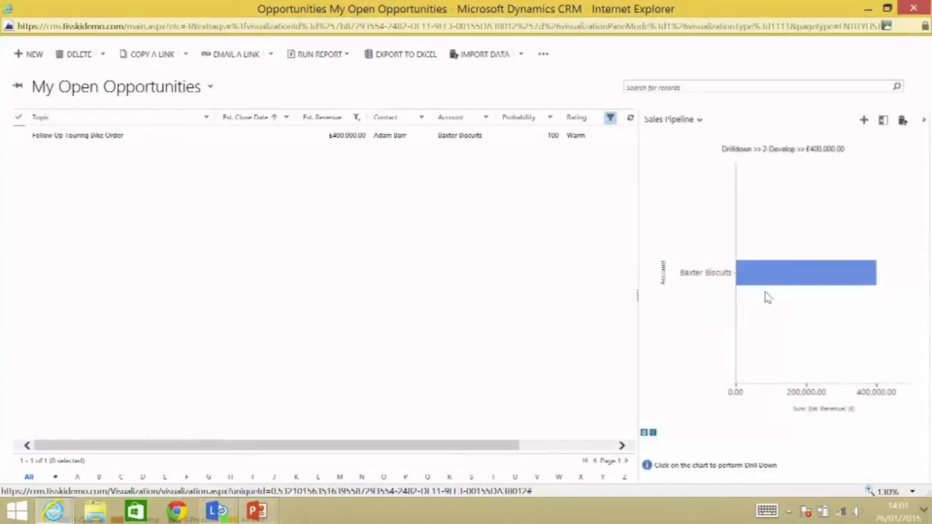
left_click(78, 135)
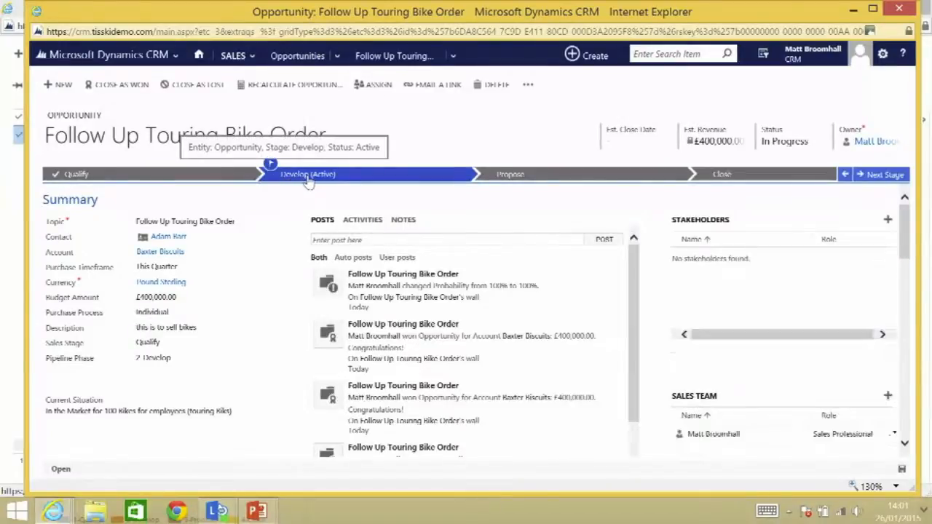
Enter 'lets sell them some bikes' as the Develop stage's Proposed Solution
left_click(307, 174)
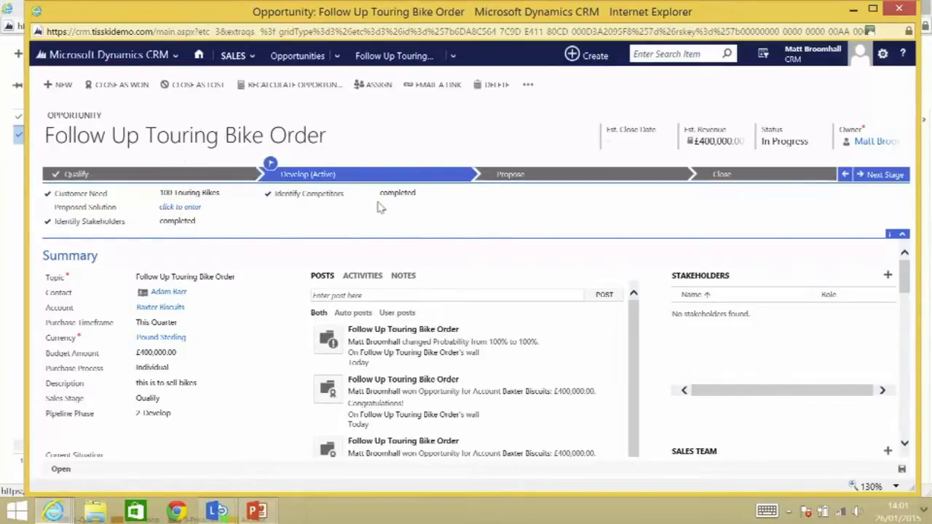
left_click(179, 207)
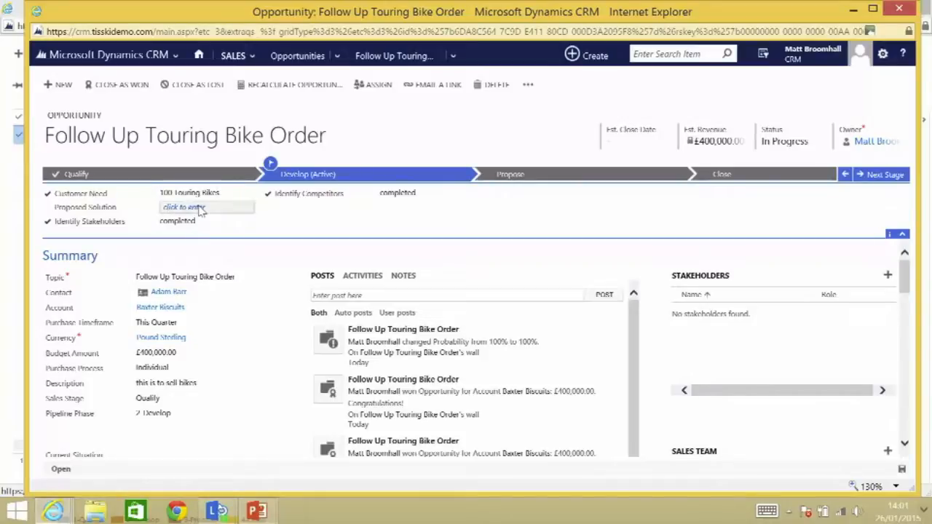
left_click(183, 207)
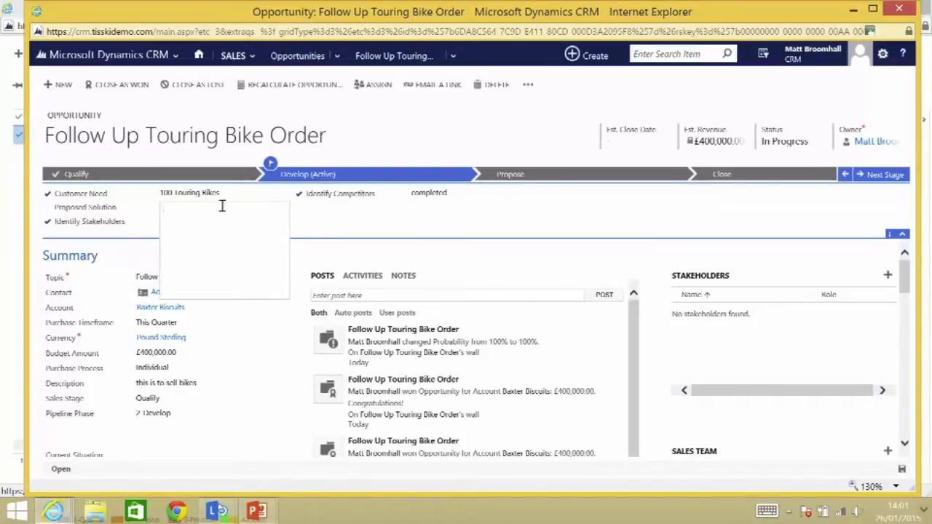
type("lets sell them")
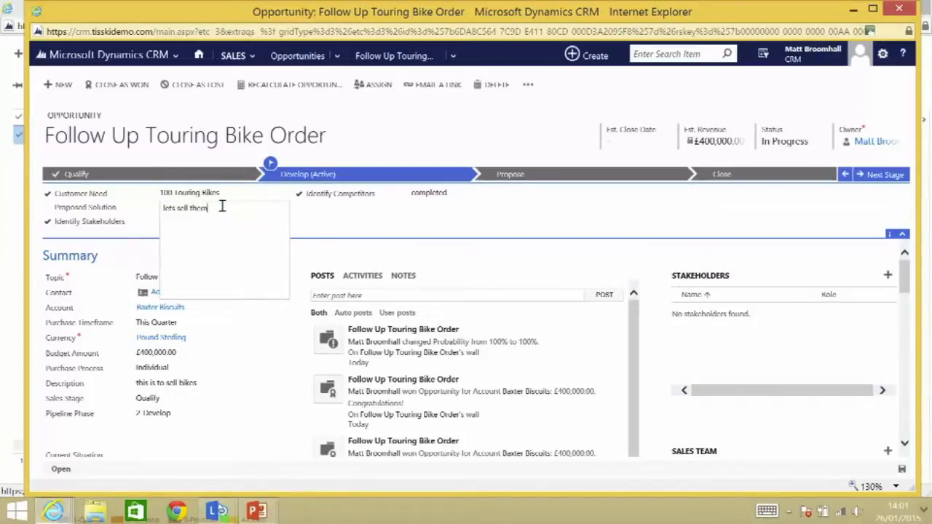
type("some bikes")
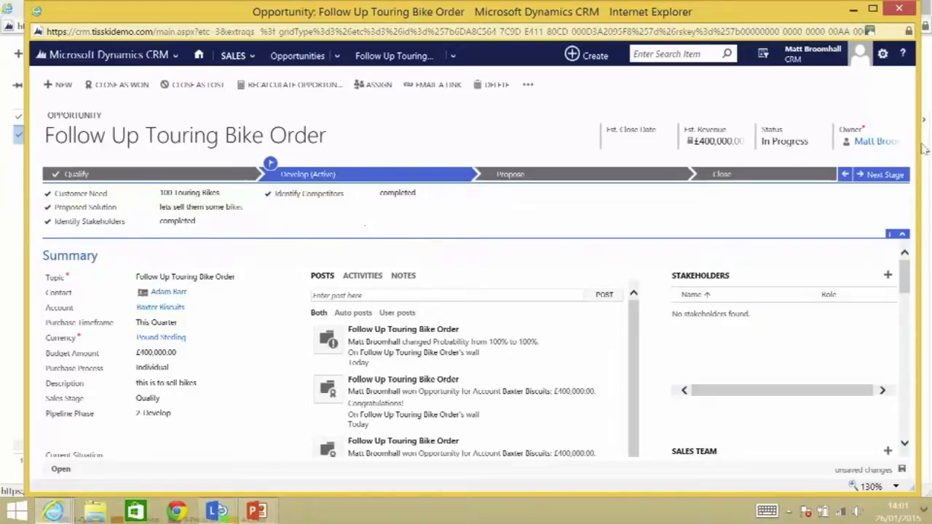
Advance to Propose and mark Identify Sales Team and Develop Proposal completed
left_click(882, 174)
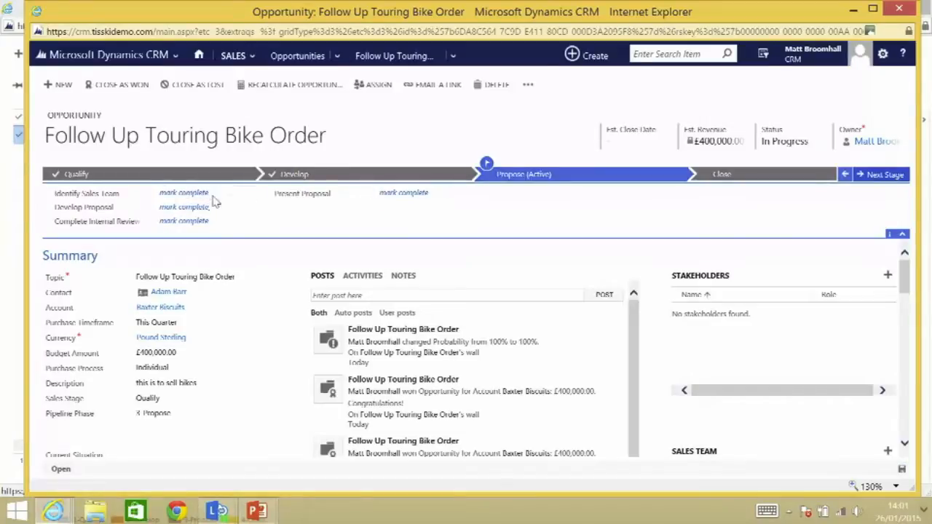
left_click(183, 193)
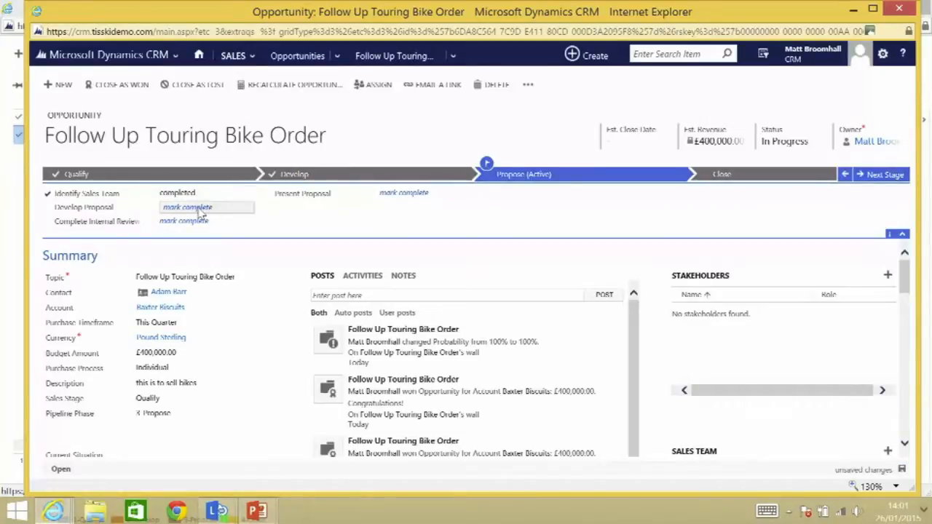
left_click(183, 221)
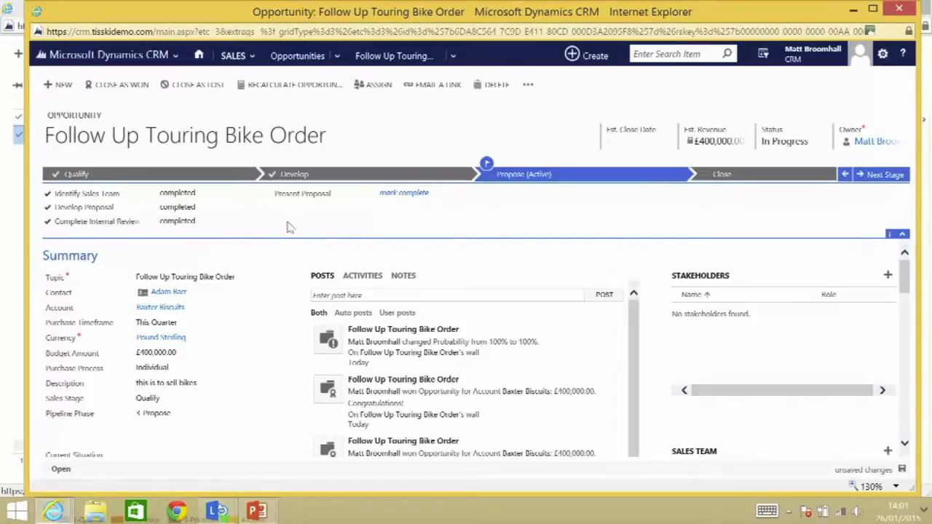
mouse_move(277, 219)
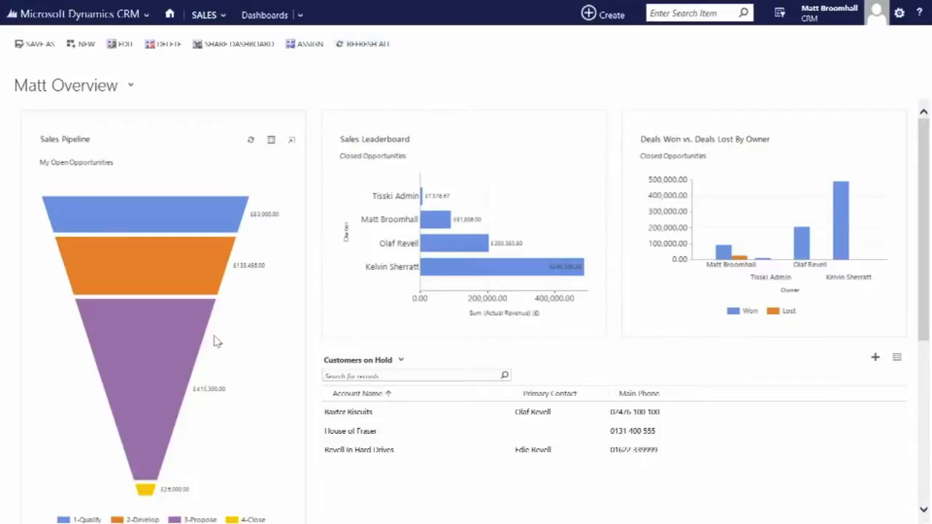
mouse_move(244, 342)
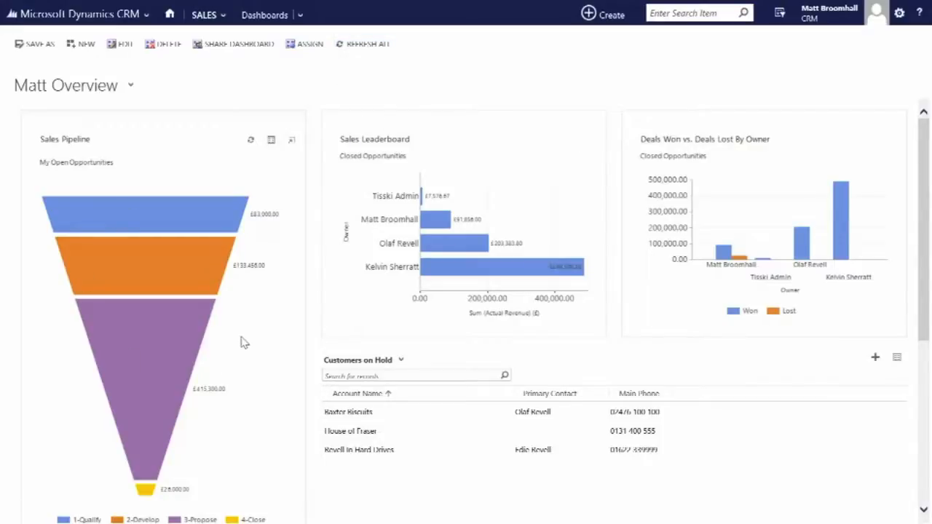
mouse_move(238, 334)
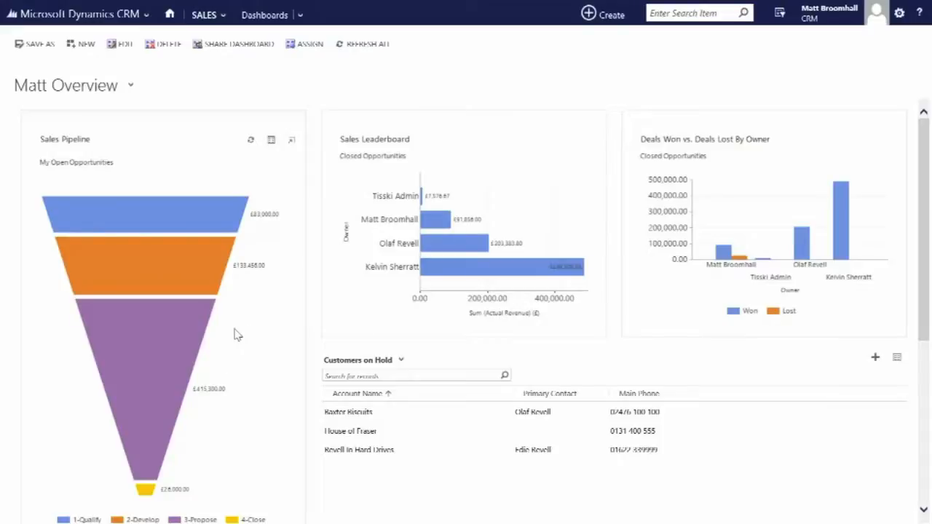
mouse_move(164, 295)
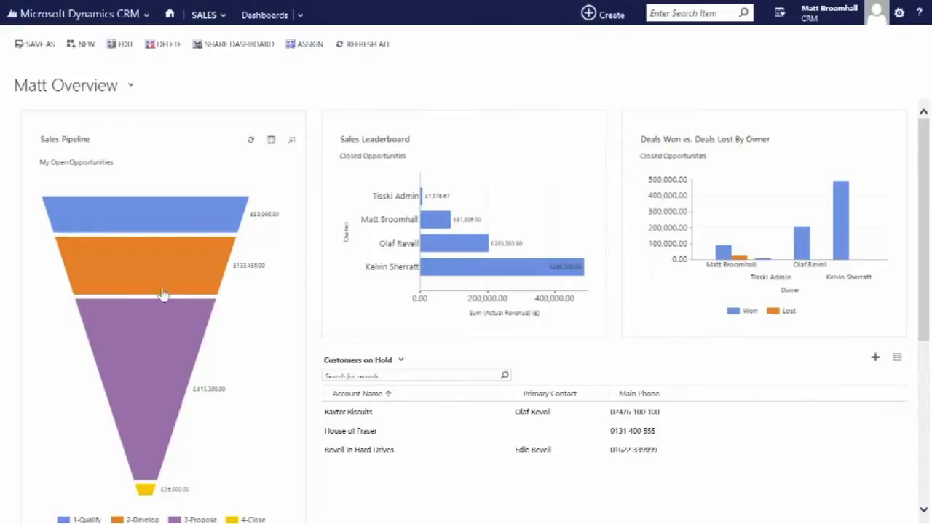
mouse_move(211, 519)
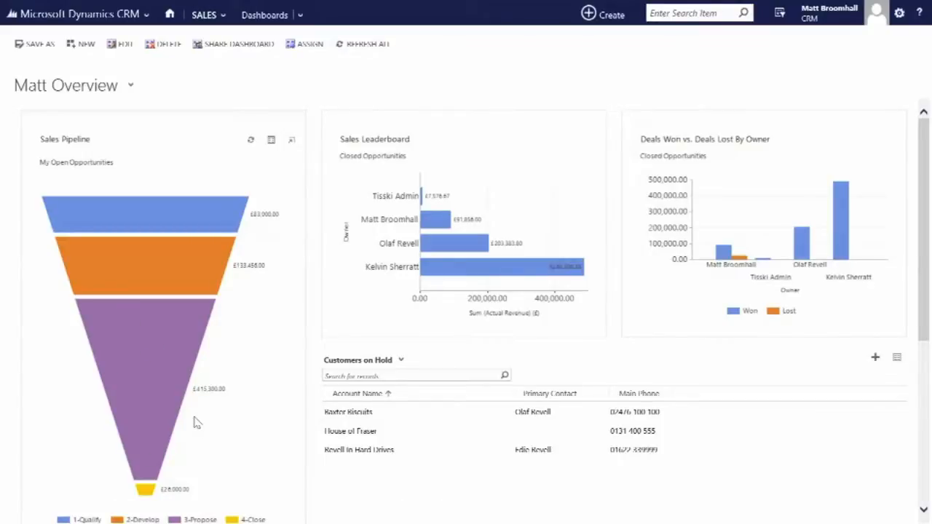
left_click(348, 412)
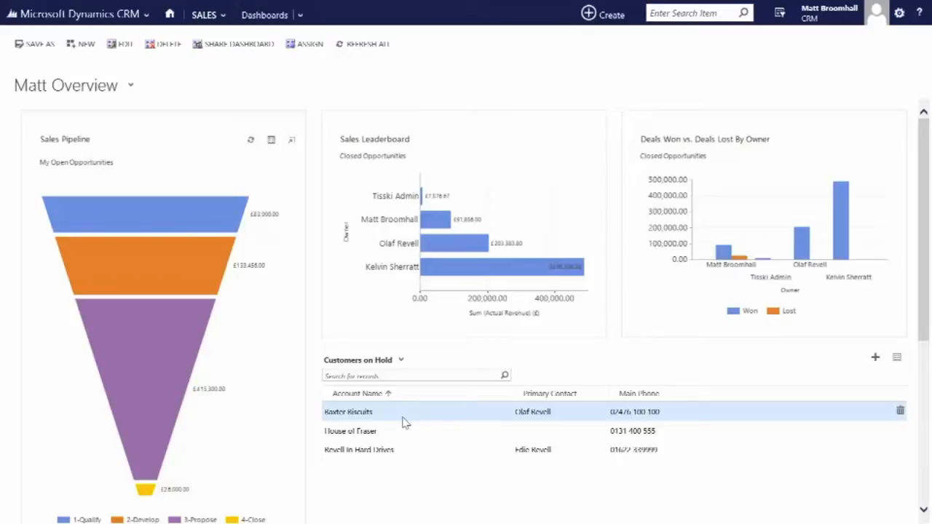
key("alt+tab")
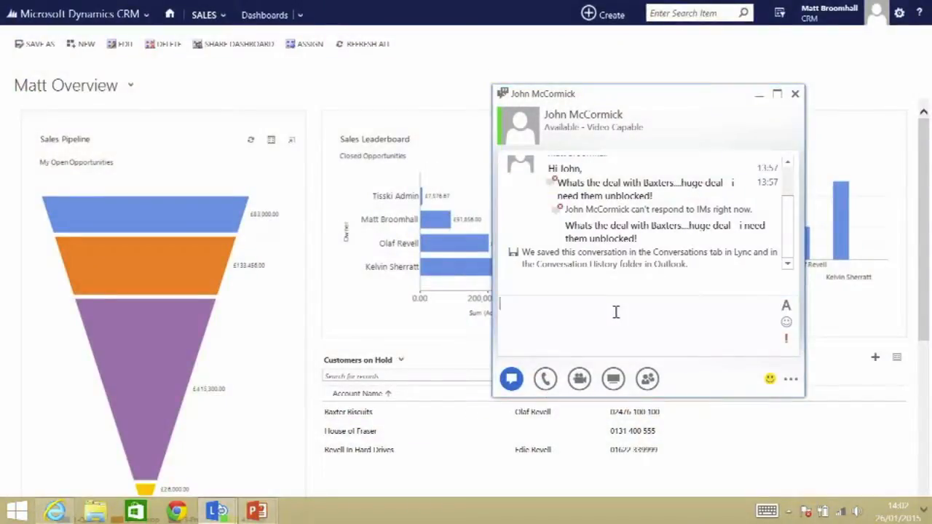
type("whats")
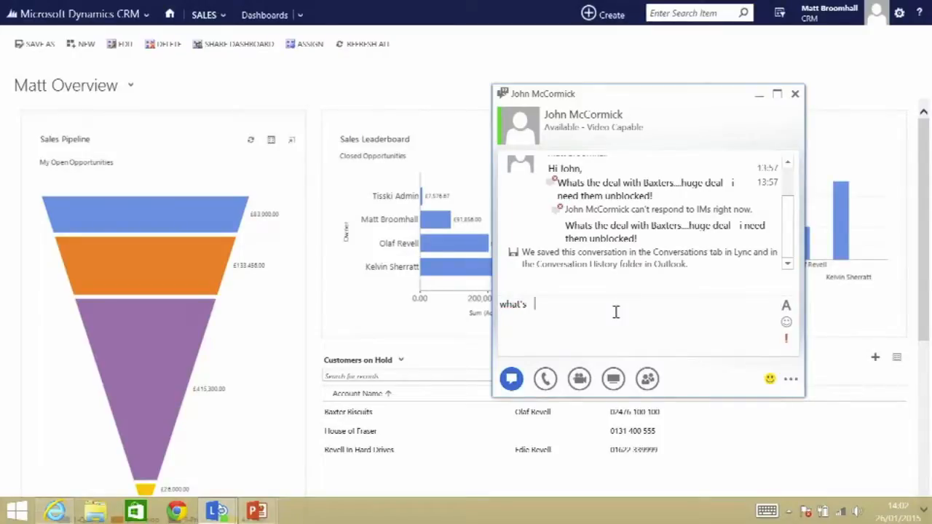
type("the deal")
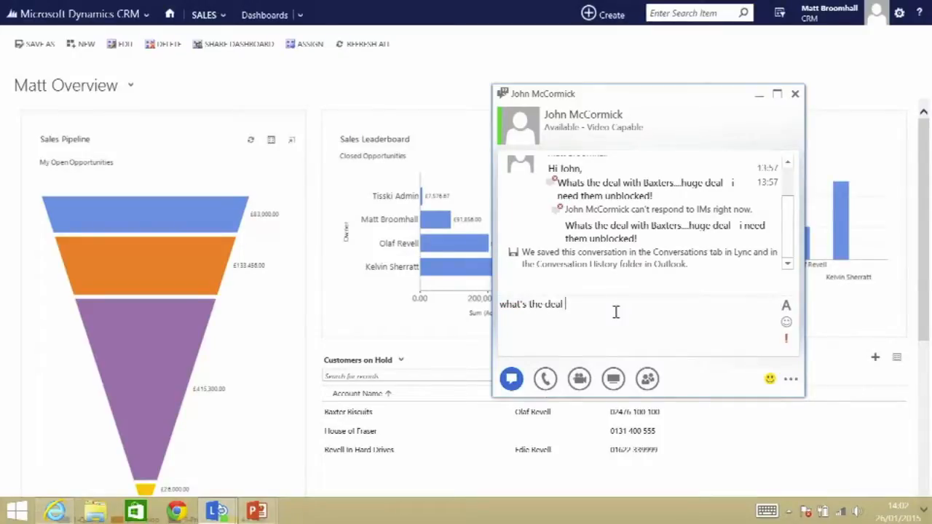
type("with baxters")
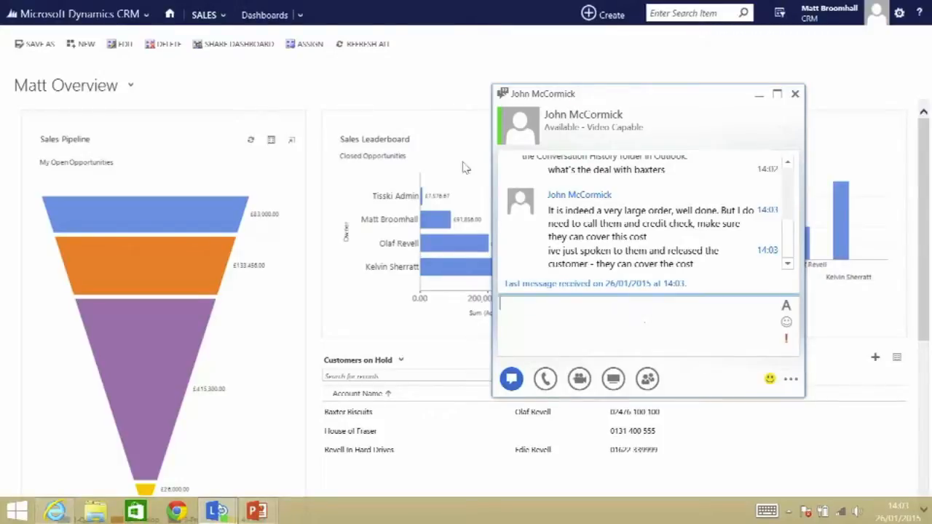
left_click(795, 93)
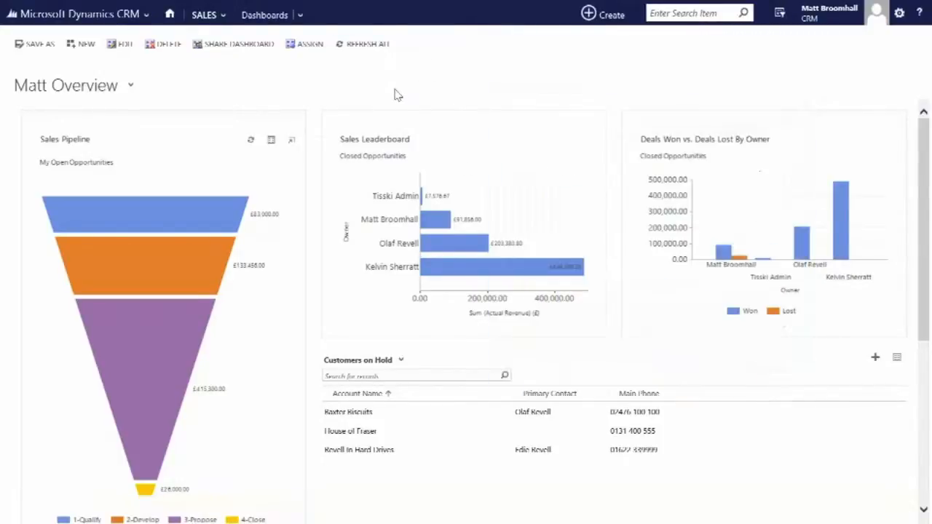
Refresh all dashboard charts and reopen the Follow Up Touring Bike Order opportunity
left_click(367, 43)
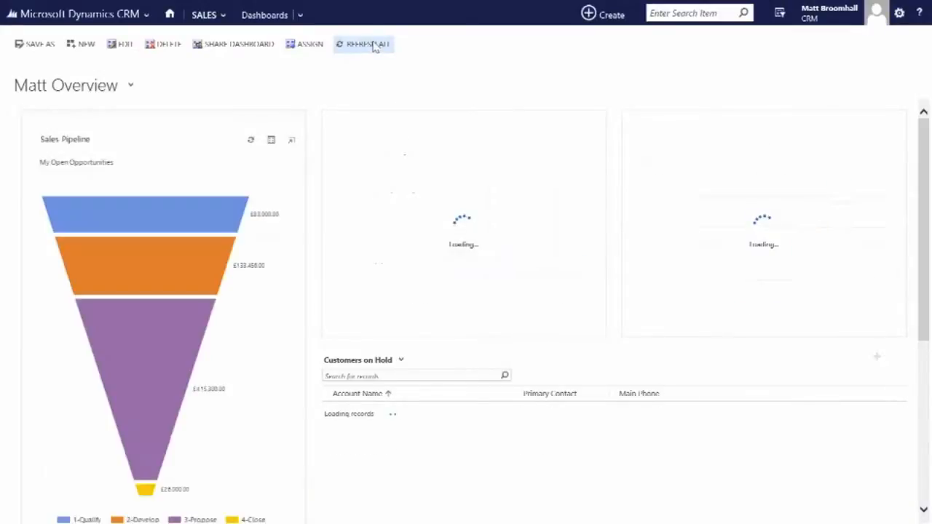
left_click(364, 44)
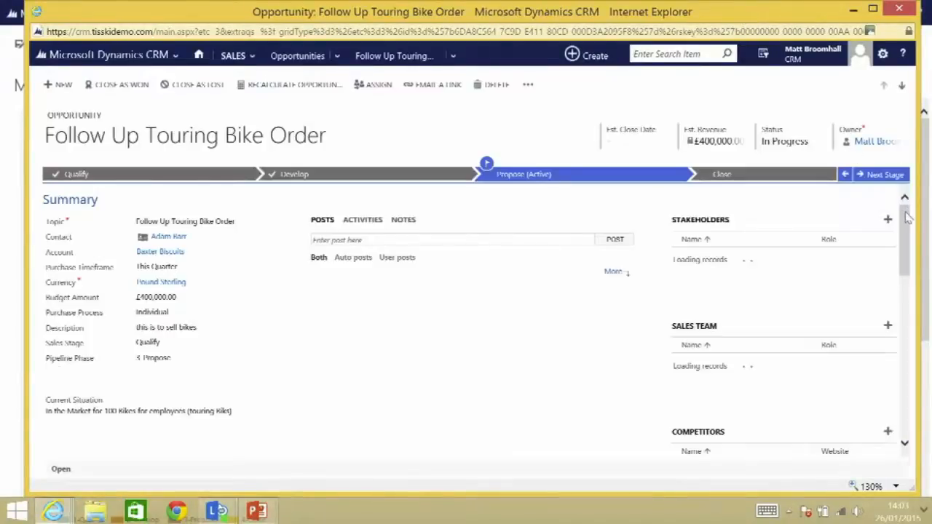
scroll("down", 3)
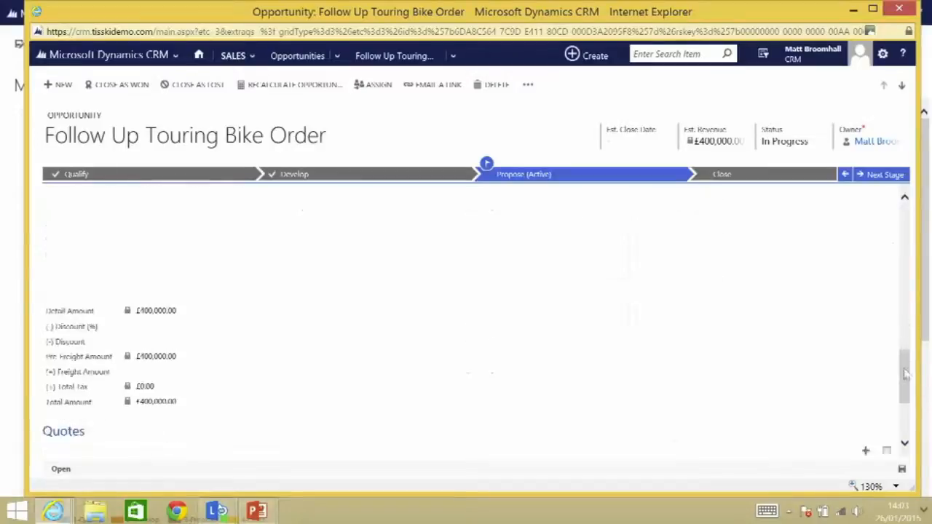
Open the £400,000 Follow Up Touring Bike Order draft quote and bring up Look Up Address
scroll("down", 3)
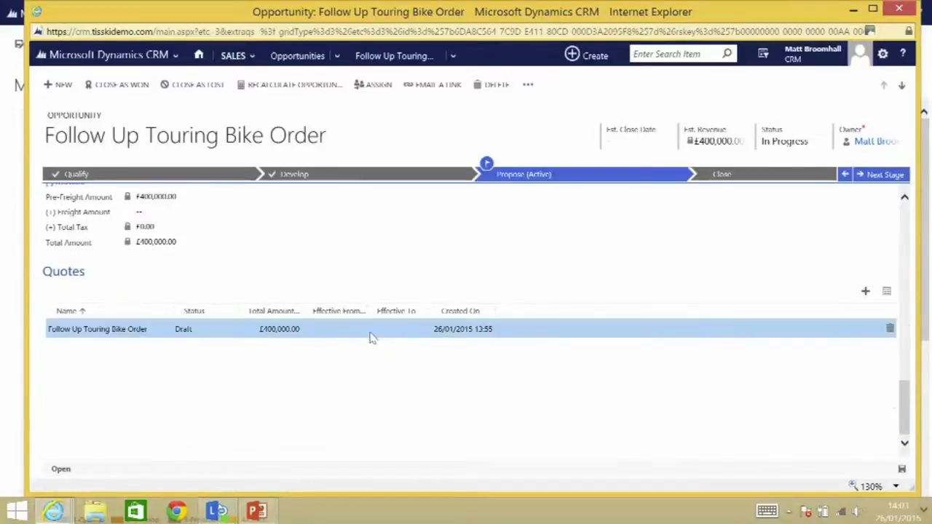
double_click(98, 328)
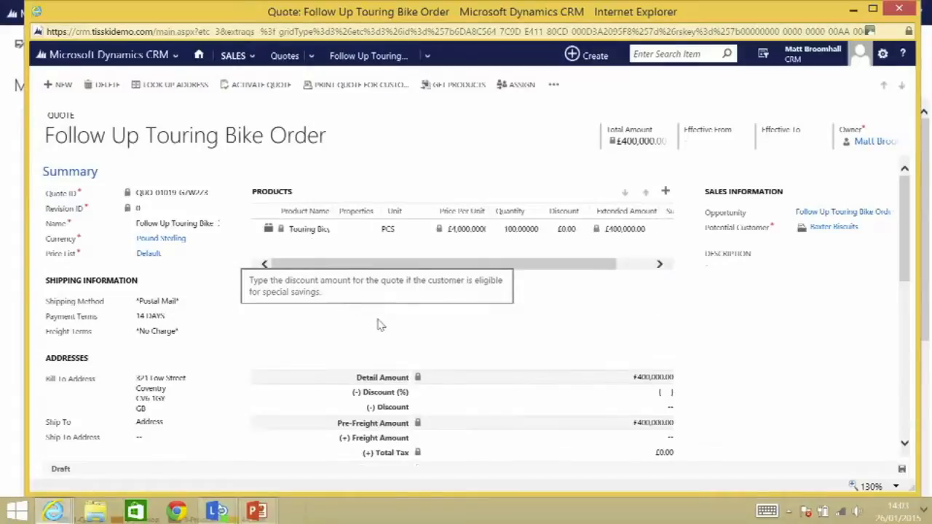
scroll("down", 3)
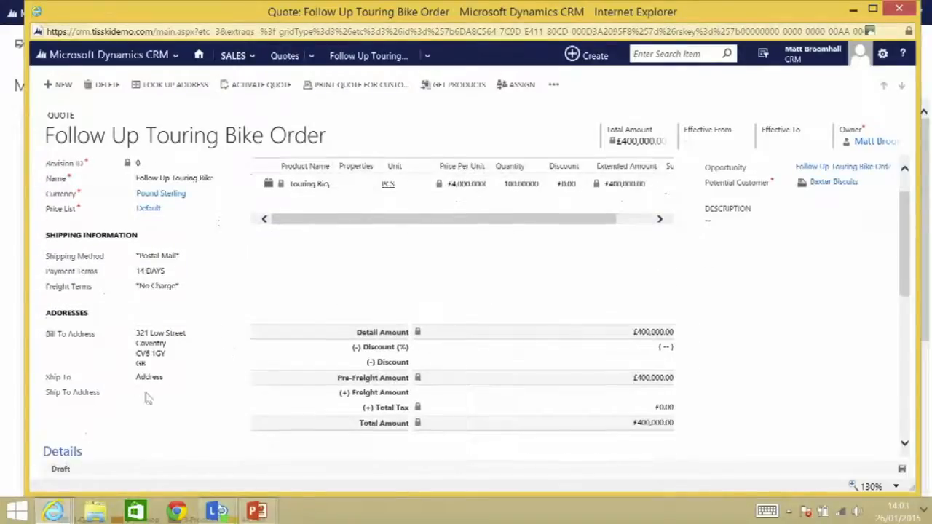
mouse_move(167, 411)
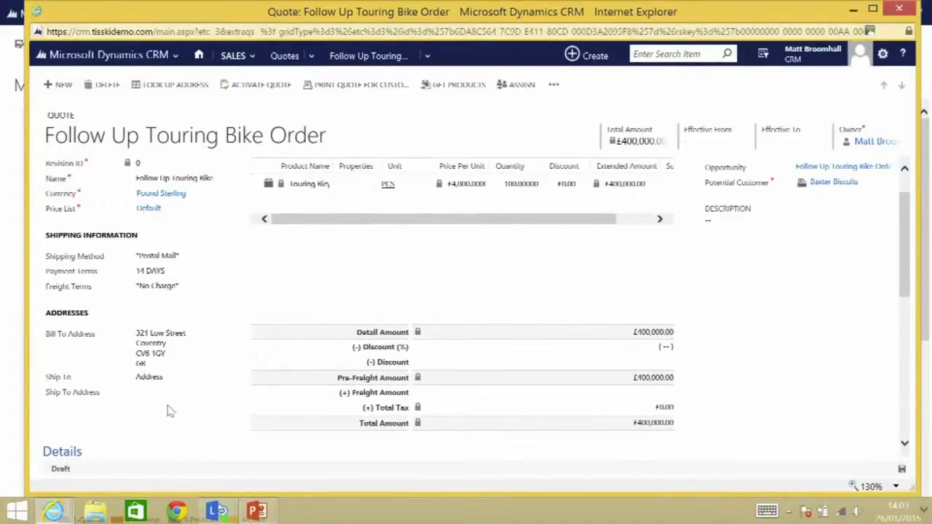
left_click(174, 393)
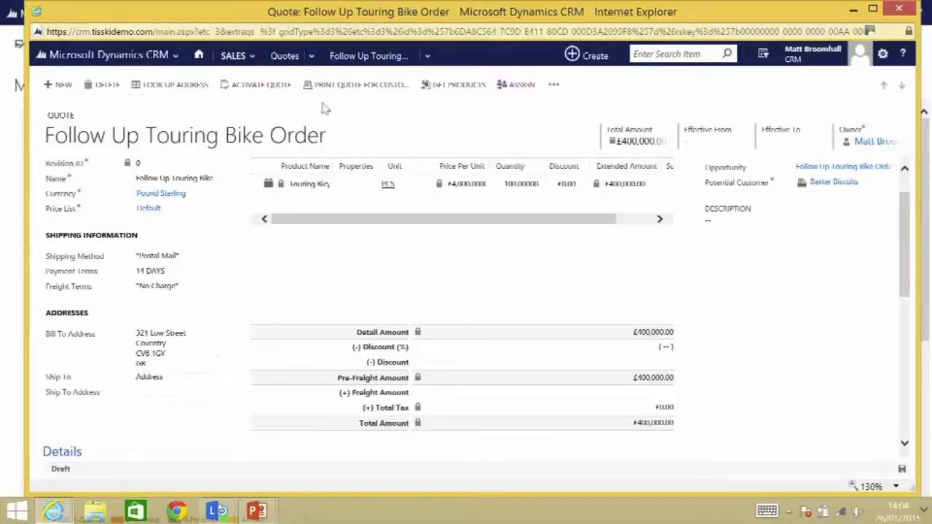
left_click(175, 84)
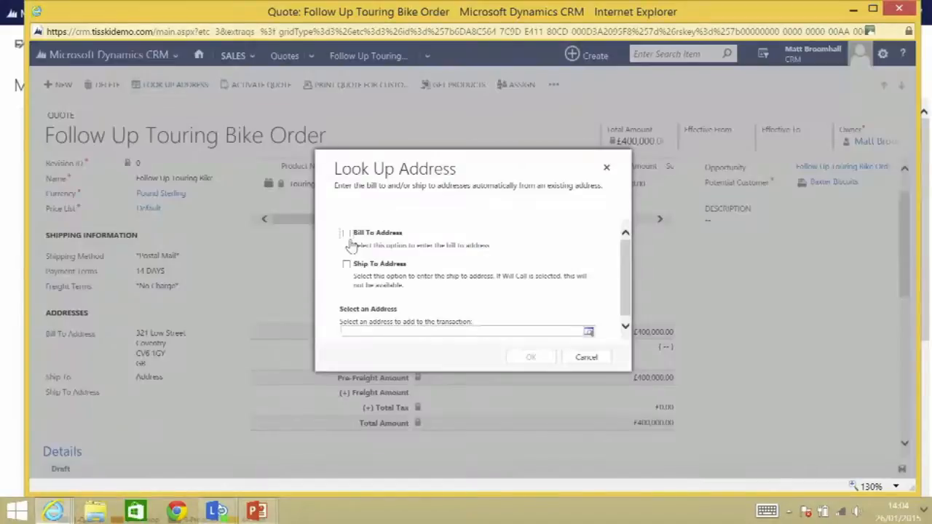
left_click(346, 263)
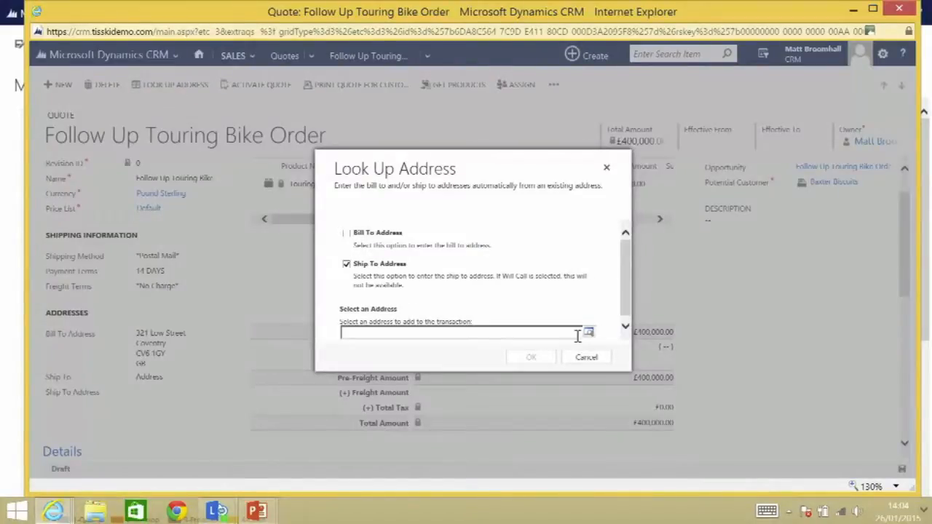
left_click(460, 331)
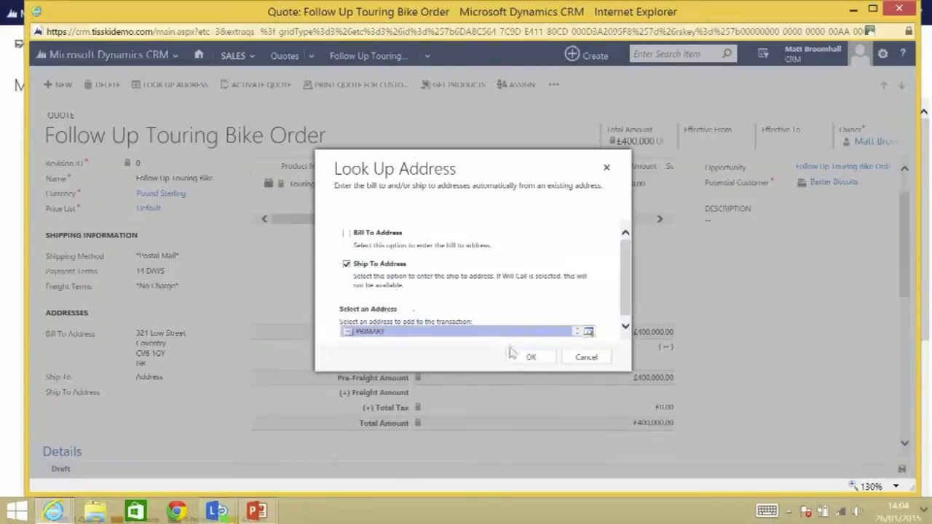
left_click(531, 357)
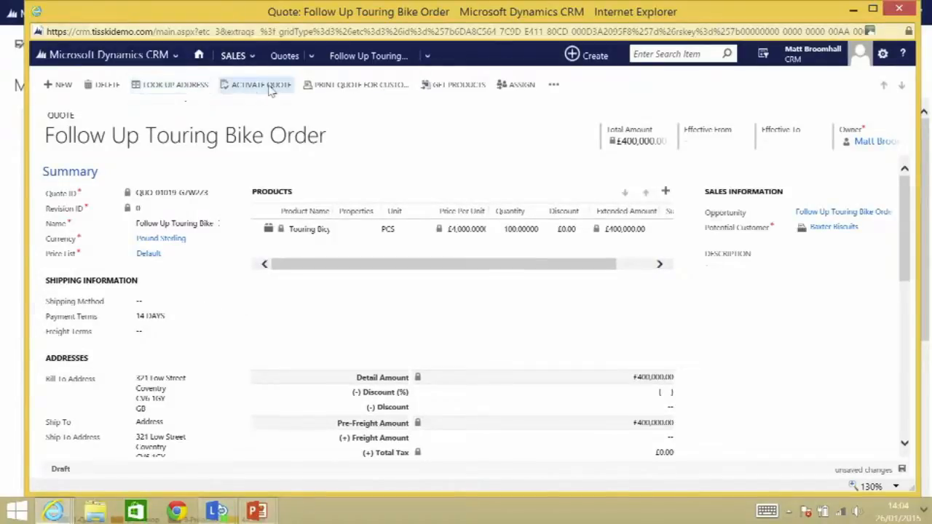
left_click(259, 84)
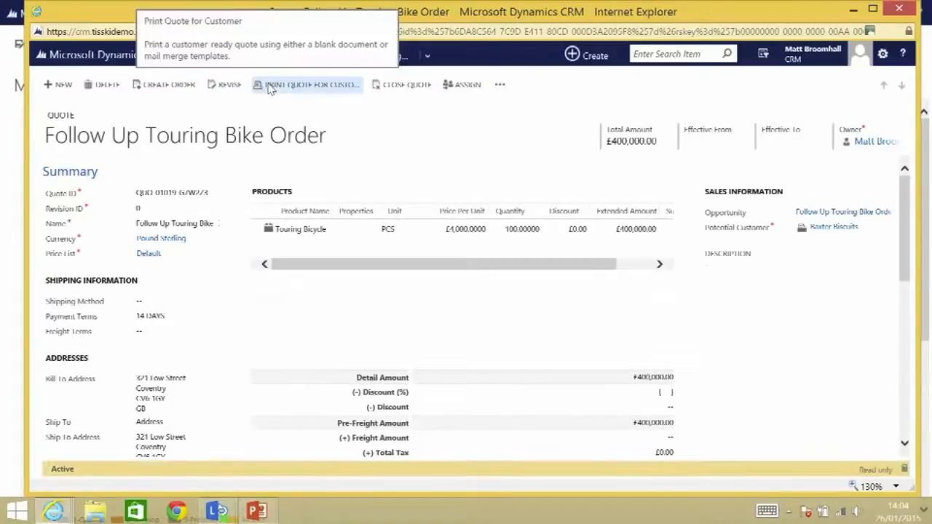
Create a won £400,000 order from the quote, keeping prices calculated from quotes
left_click(165, 84)
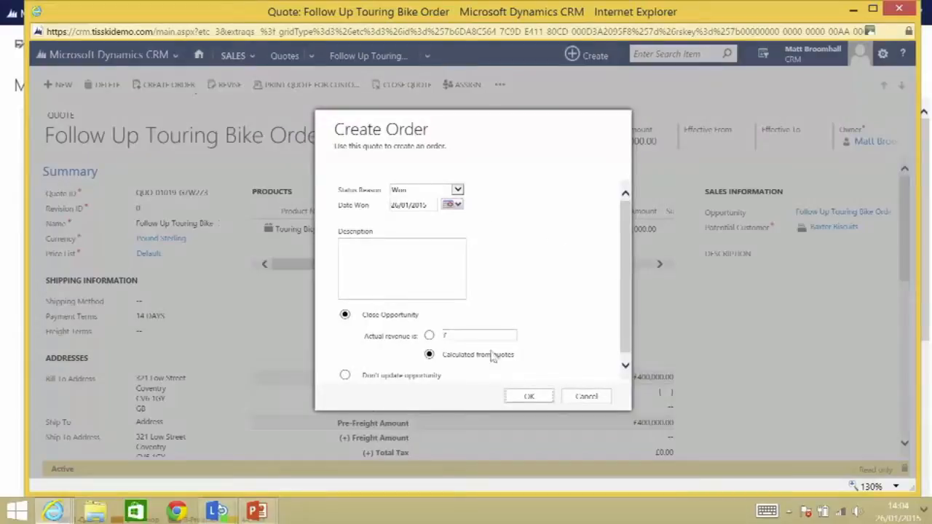
left_click(529, 396)
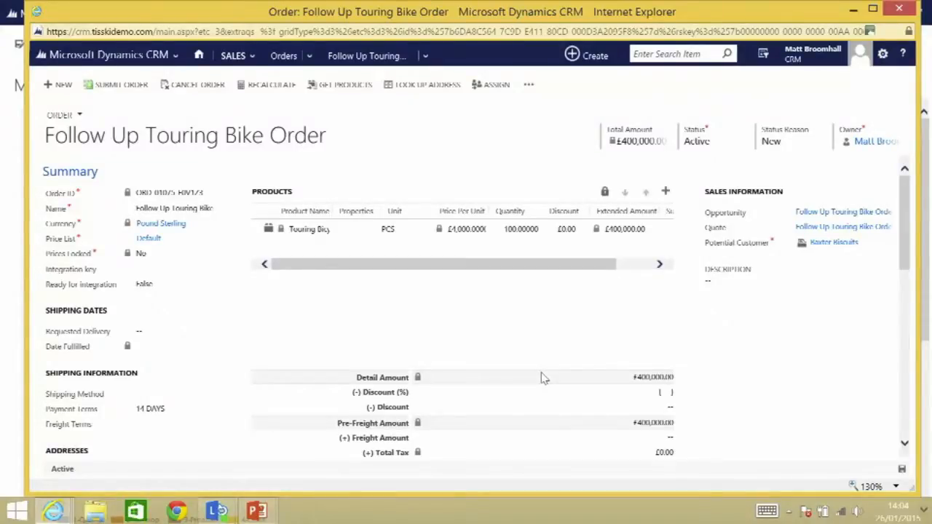
mouse_move(269, 176)
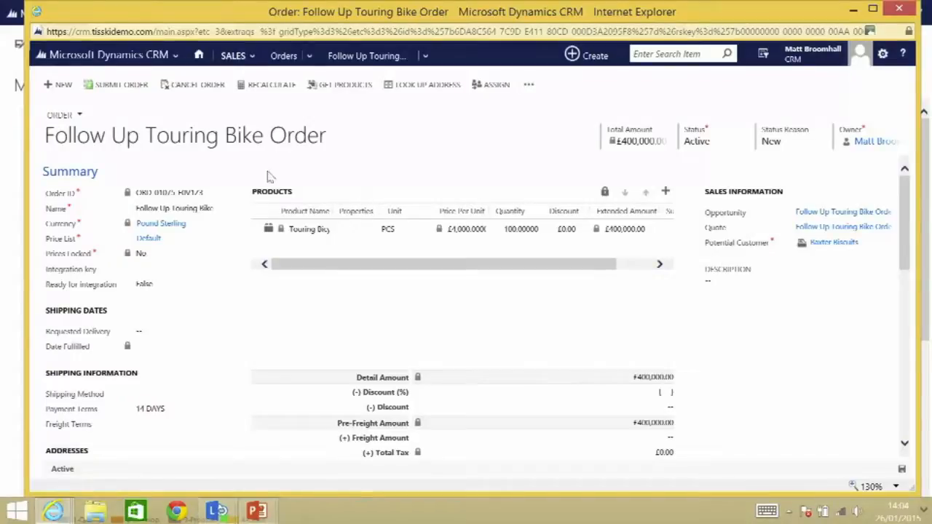
mouse_move(143, 102)
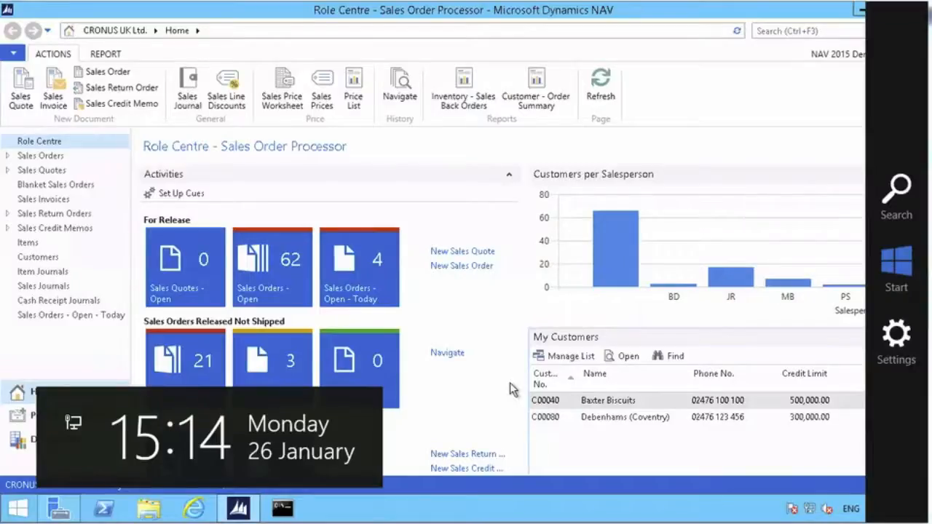
mouse_move(437, 307)
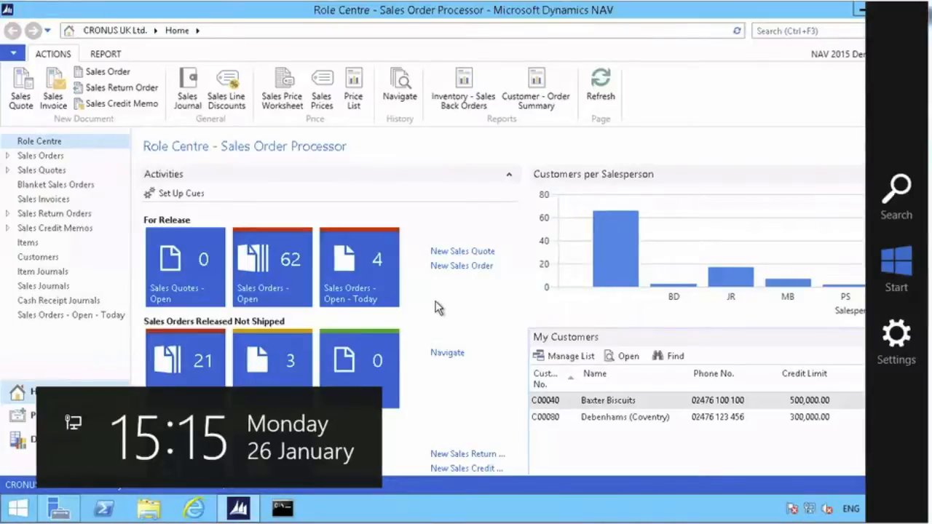
mouse_move(446, 304)
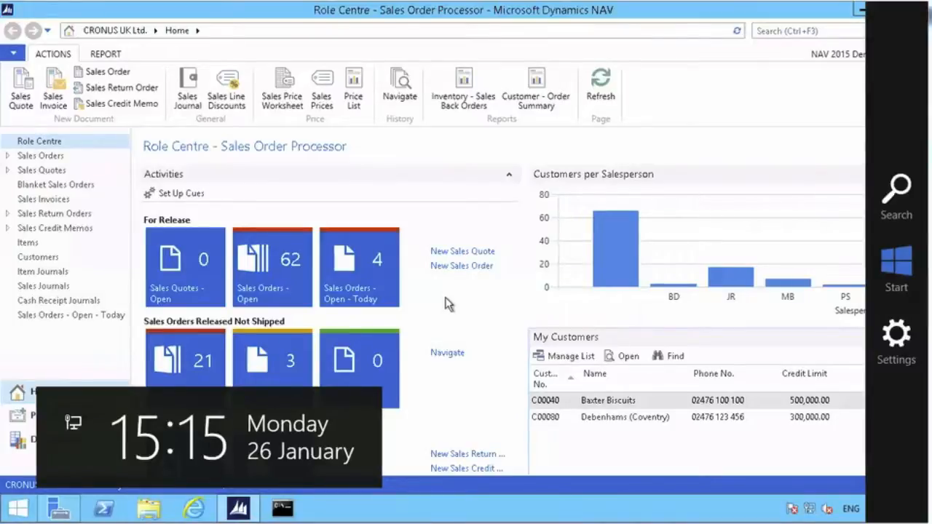
mouse_move(439, 291)
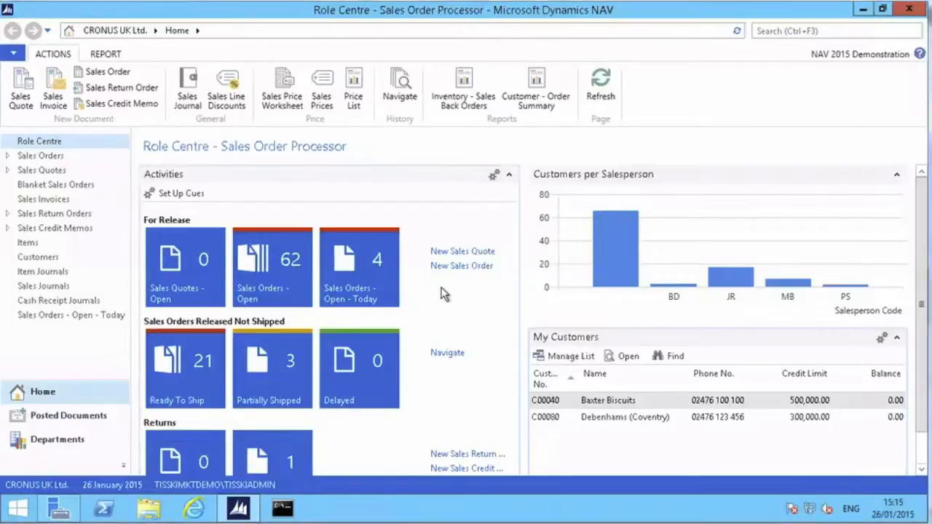
mouse_move(464, 315)
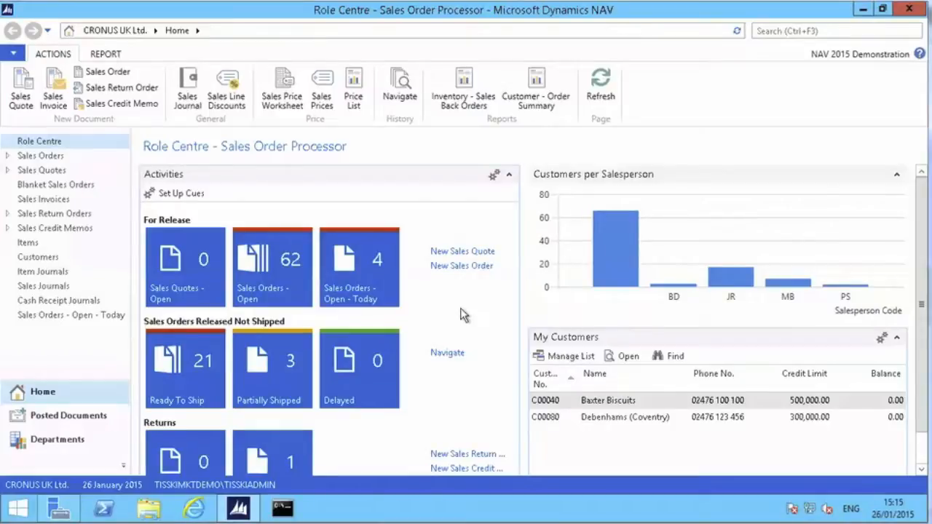
mouse_move(450, 351)
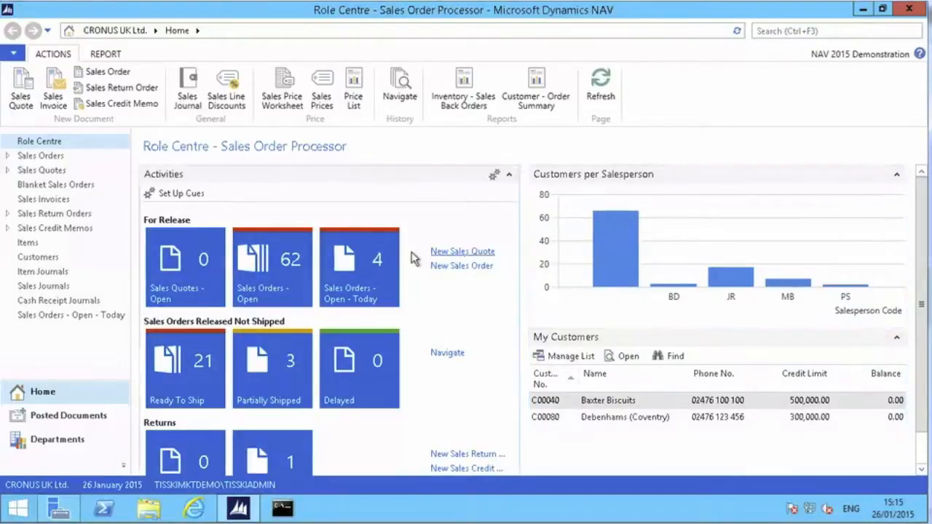
mouse_move(353, 259)
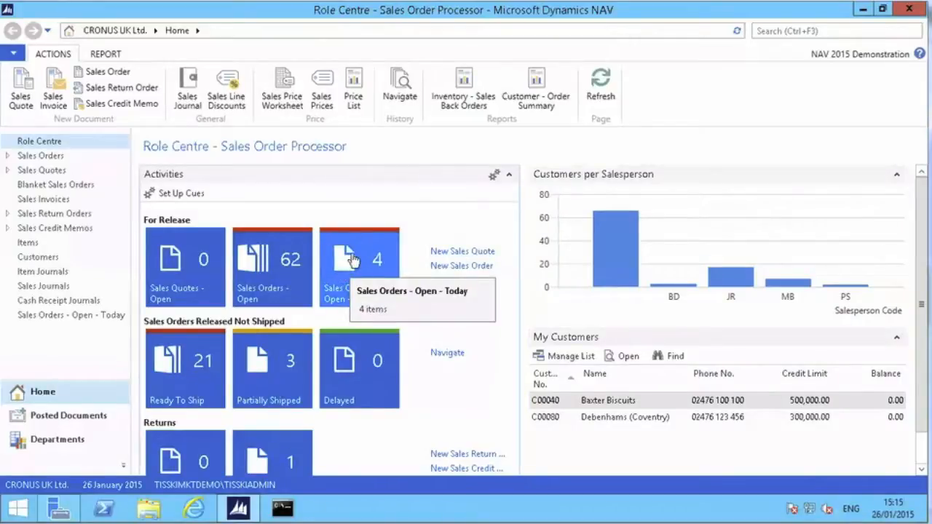
mouse_move(417, 306)
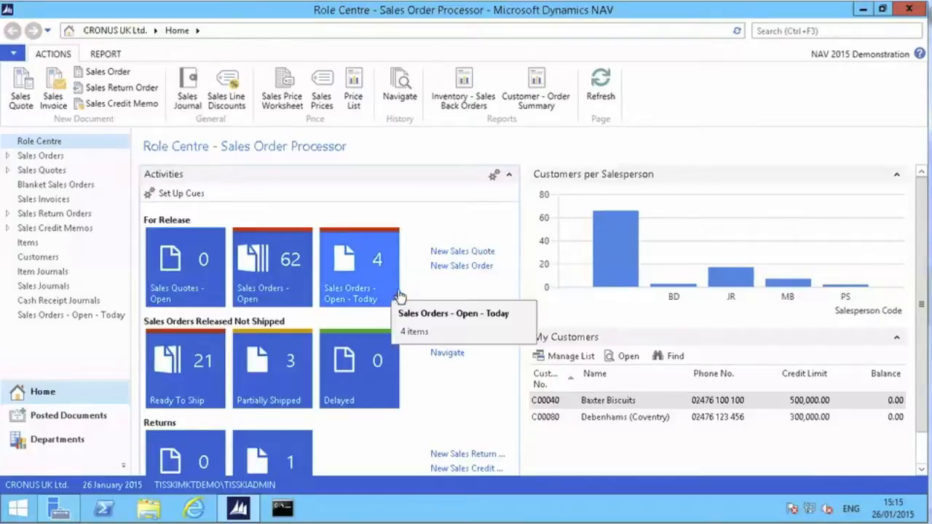
mouse_move(189, 270)
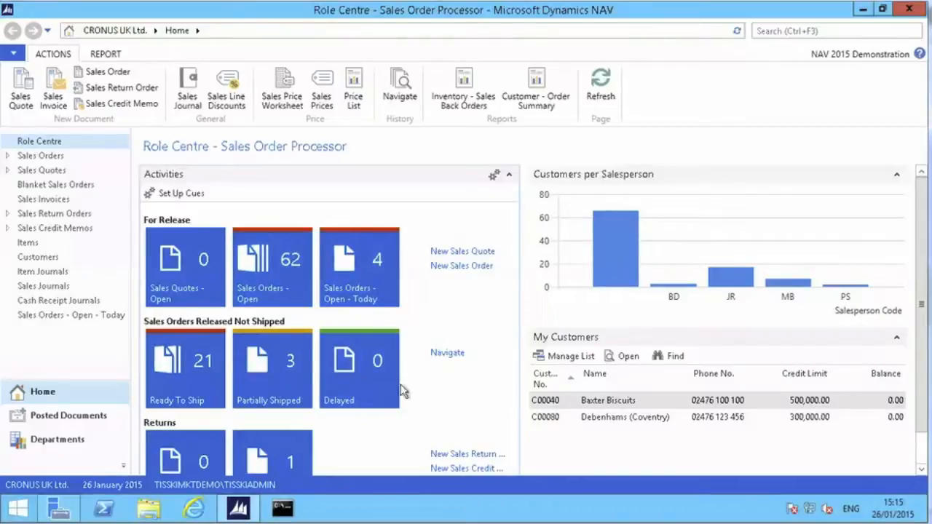
mouse_move(429, 380)
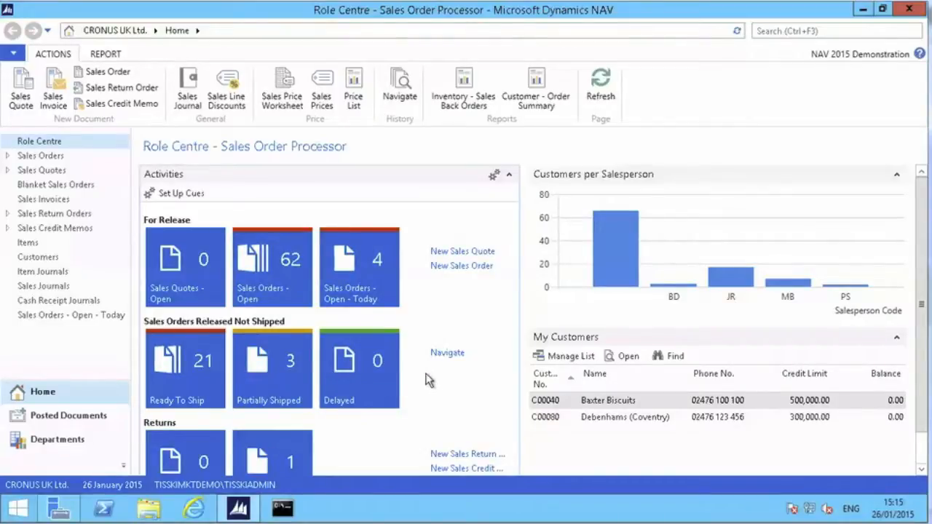
mouse_move(436, 389)
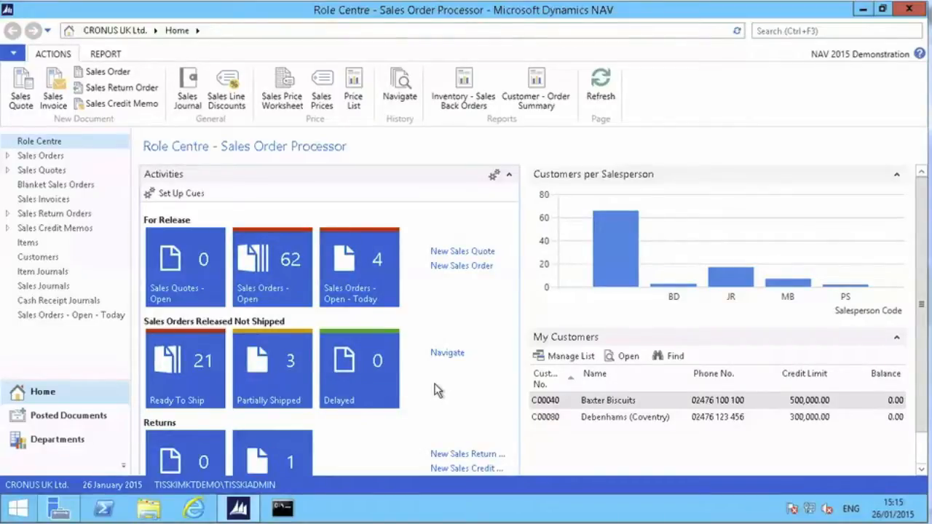
mouse_move(459, 372)
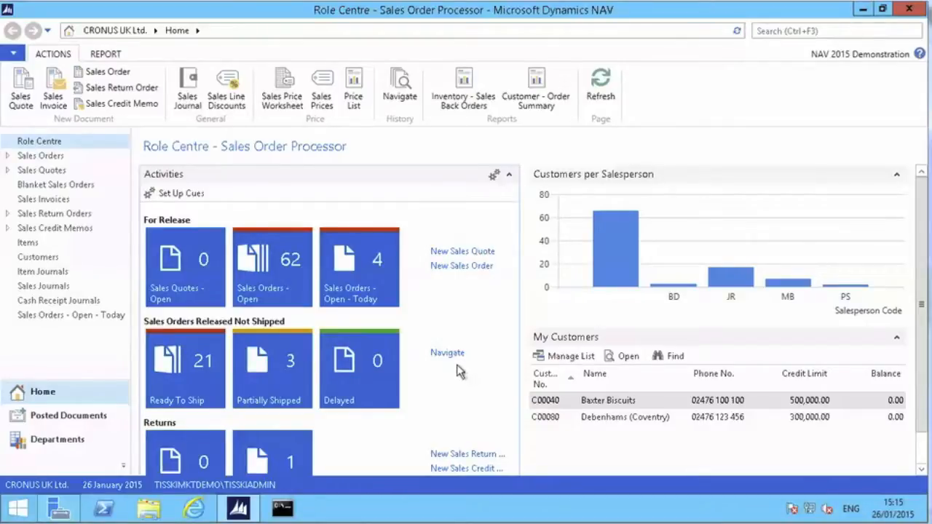
mouse_move(359, 262)
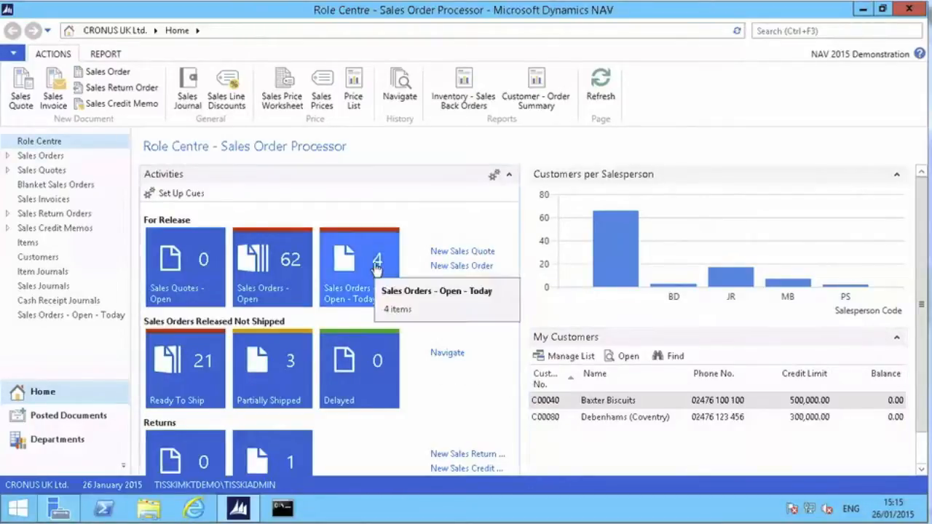
Open Baxter Biscuits sales order 1093 from the Sales Orders - Open - Today cue
left_click(359, 267)
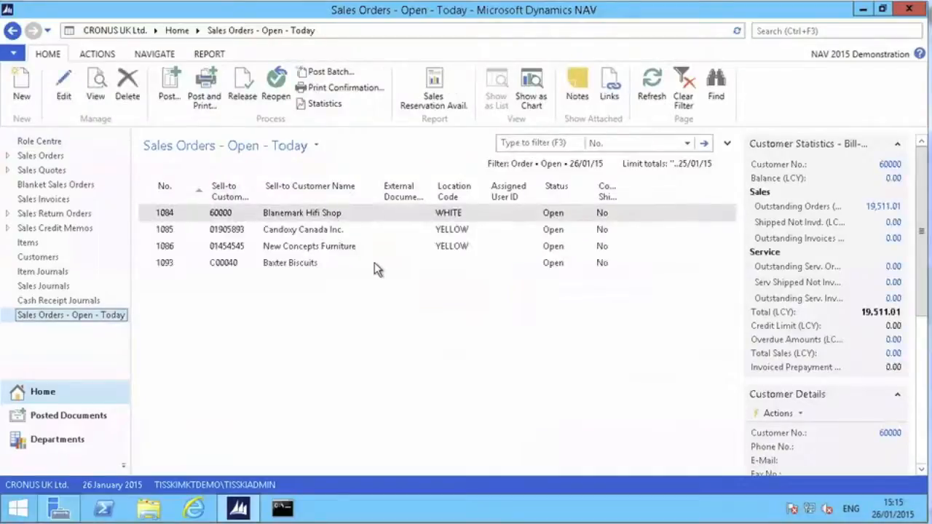
left_click(289, 263)
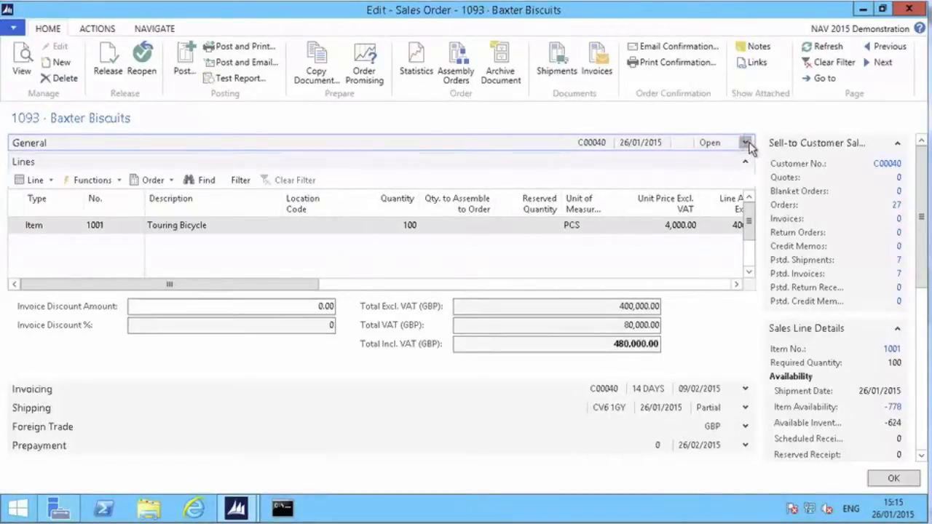
Review Baxter Biscuits order 1093's general details and start posting it
left_click(746, 143)
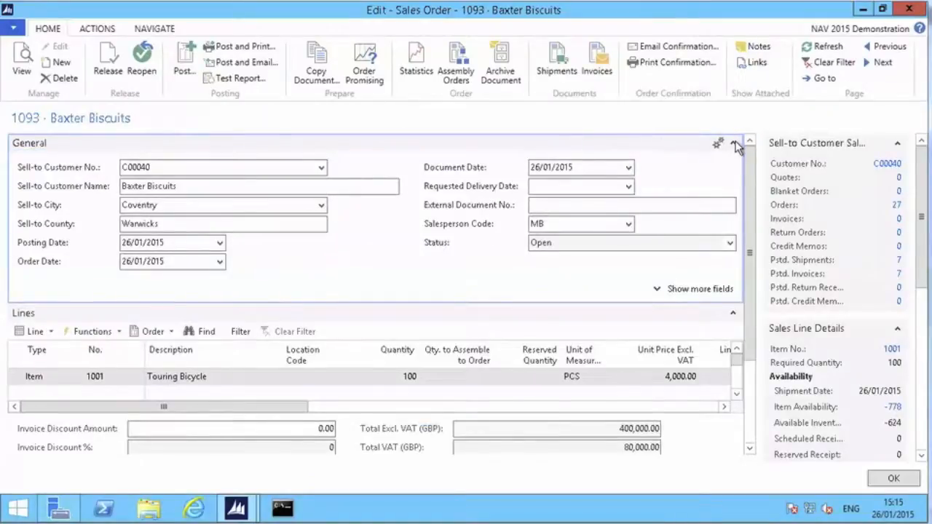
left_click(734, 143)
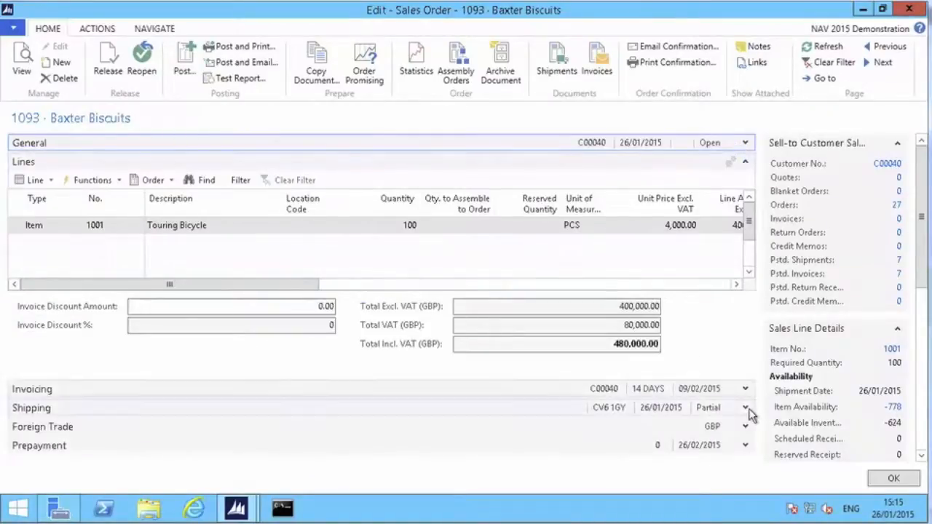
left_click(745, 407)
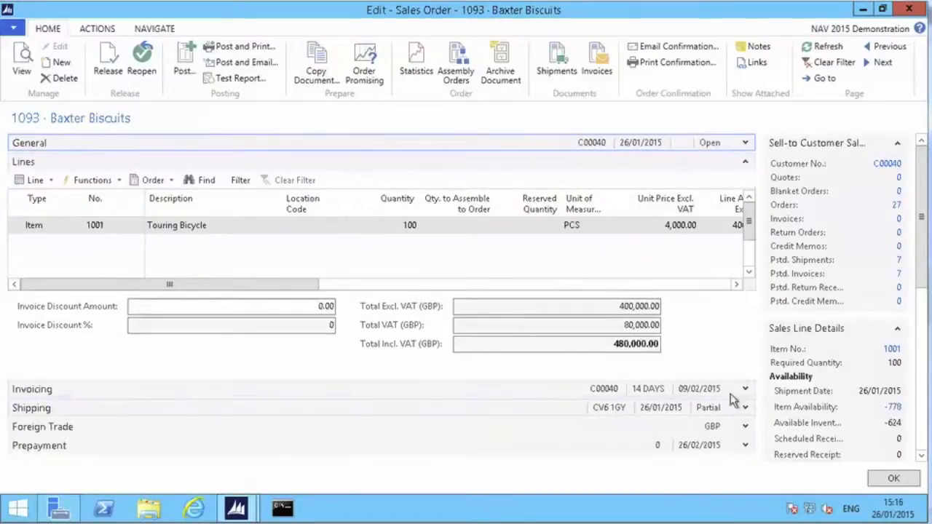
mouse_move(660, 387)
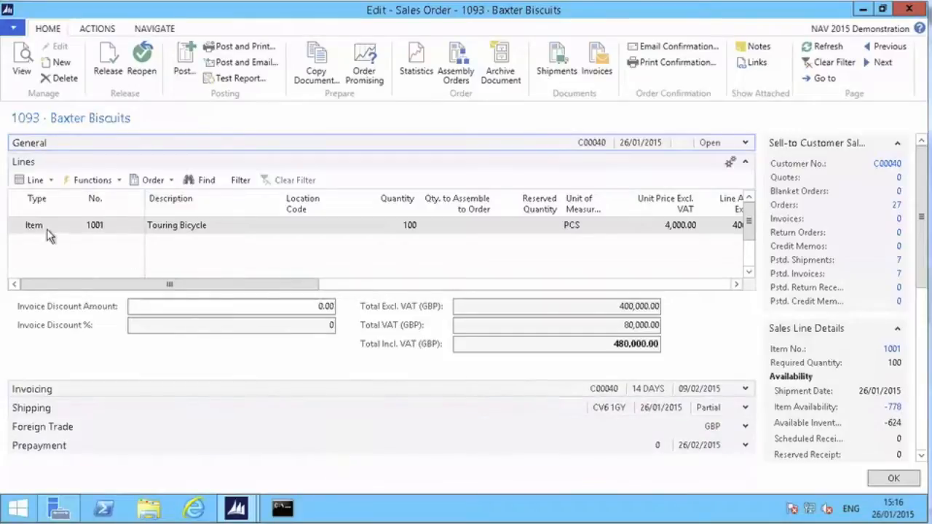
mouse_move(42, 279)
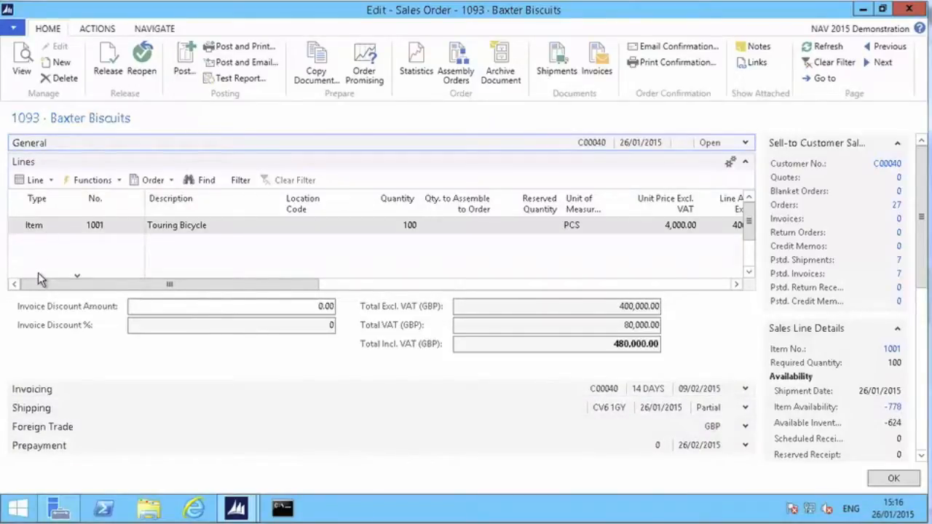
mouse_move(667, 426)
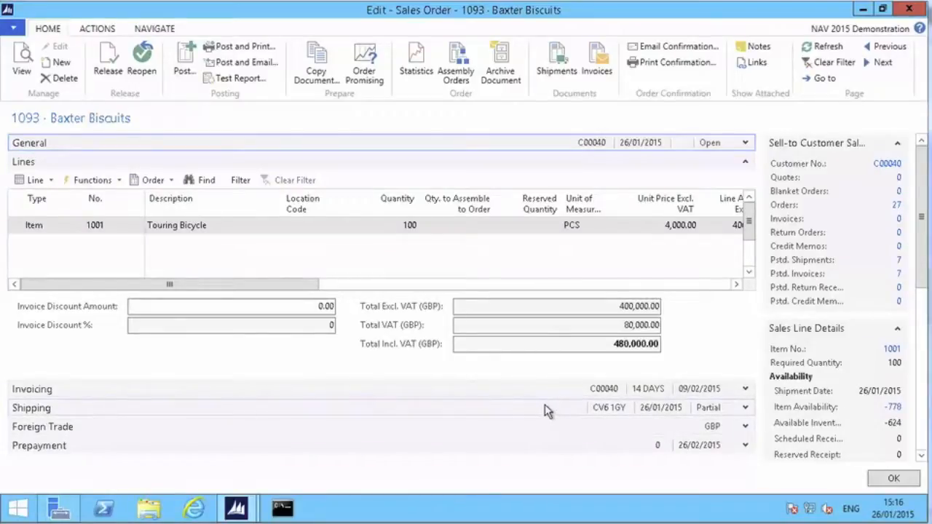
mouse_move(560, 395)
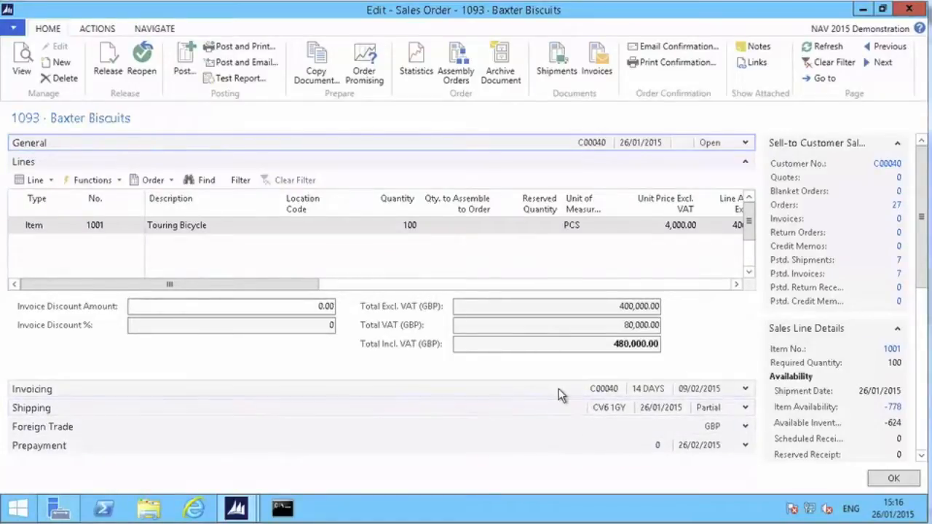
mouse_move(566, 402)
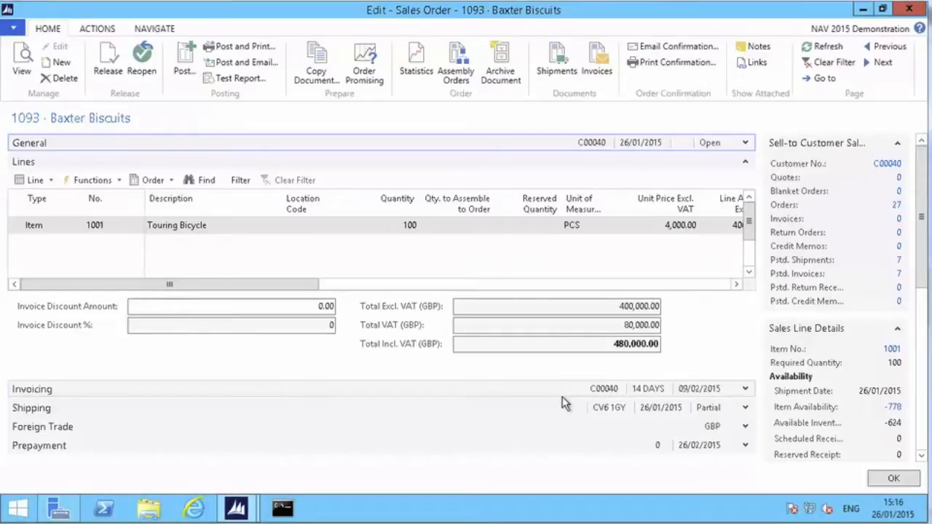
mouse_move(648, 388)
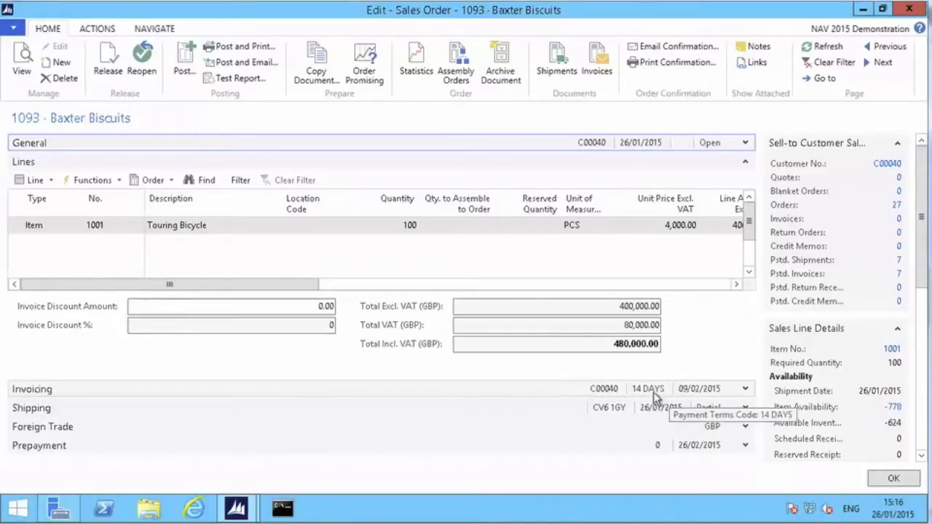
mouse_move(656, 408)
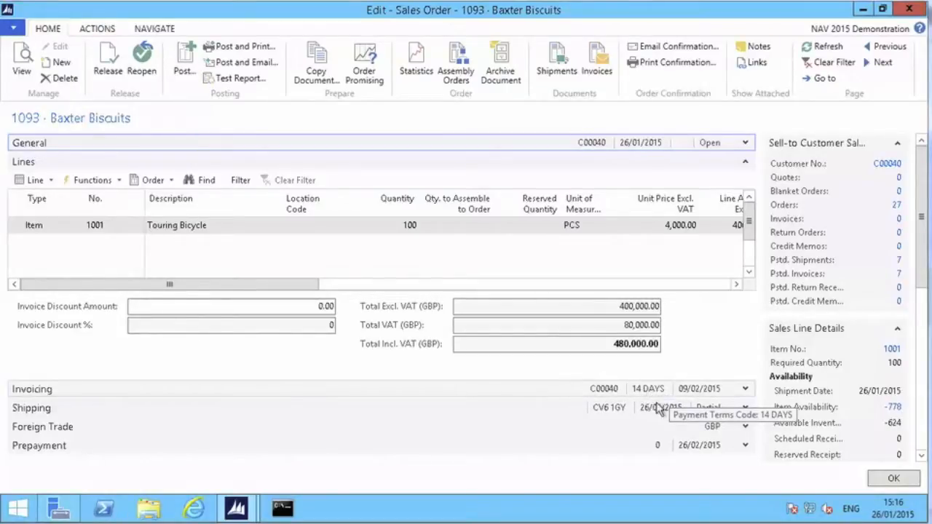
mouse_move(702, 407)
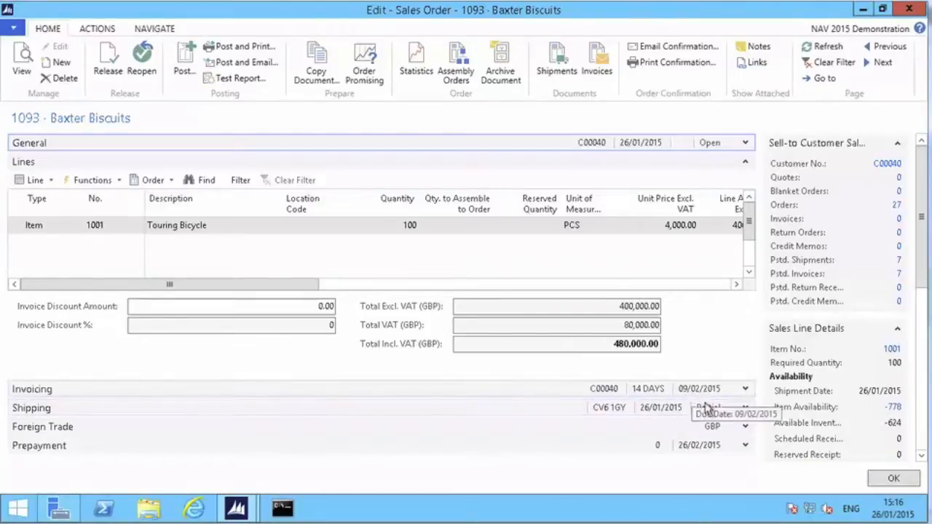
mouse_move(615, 429)
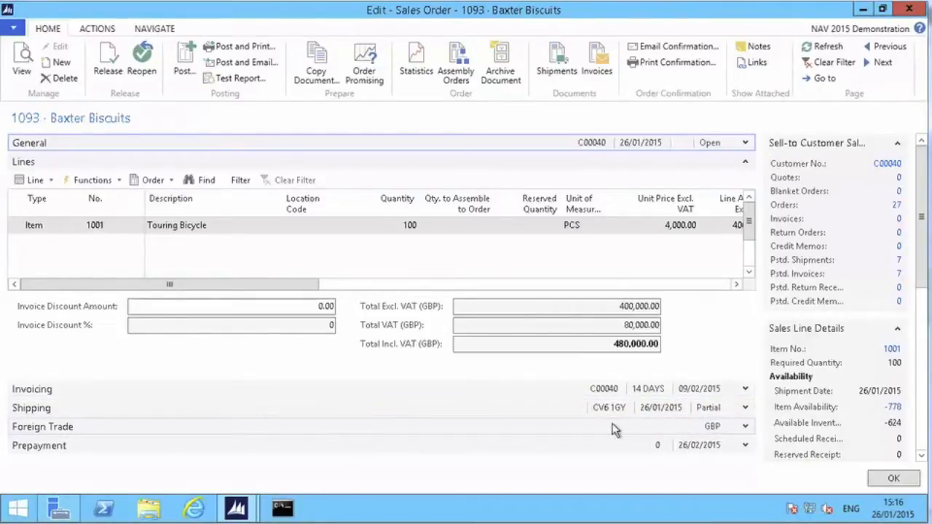
mouse_move(580, 412)
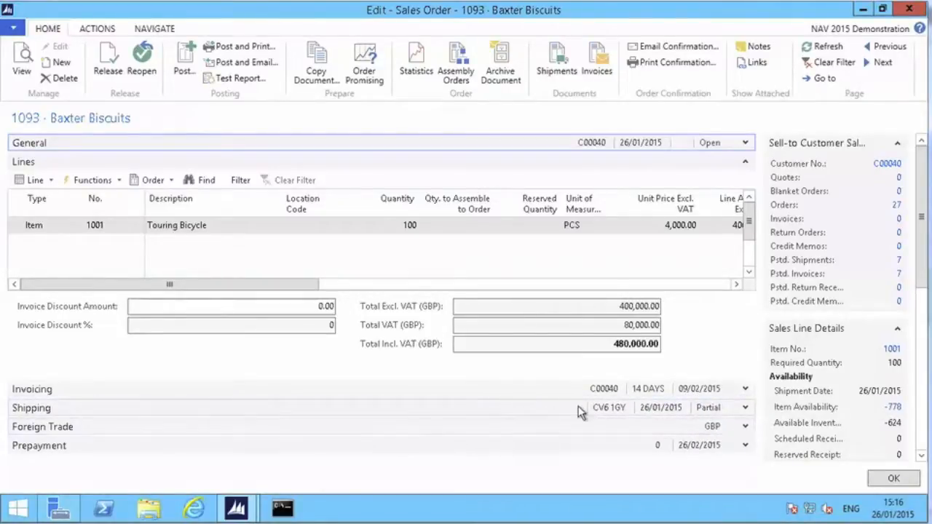
mouse_move(294, 388)
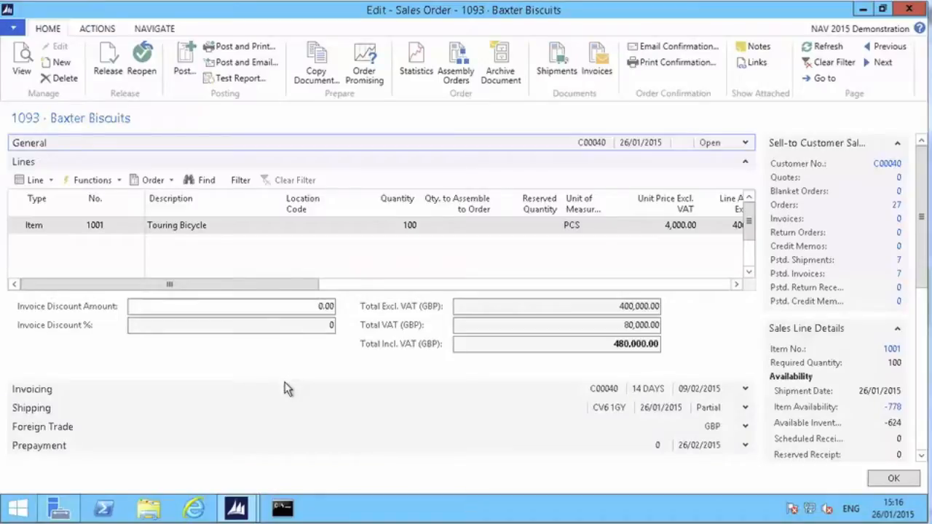
mouse_move(311, 396)
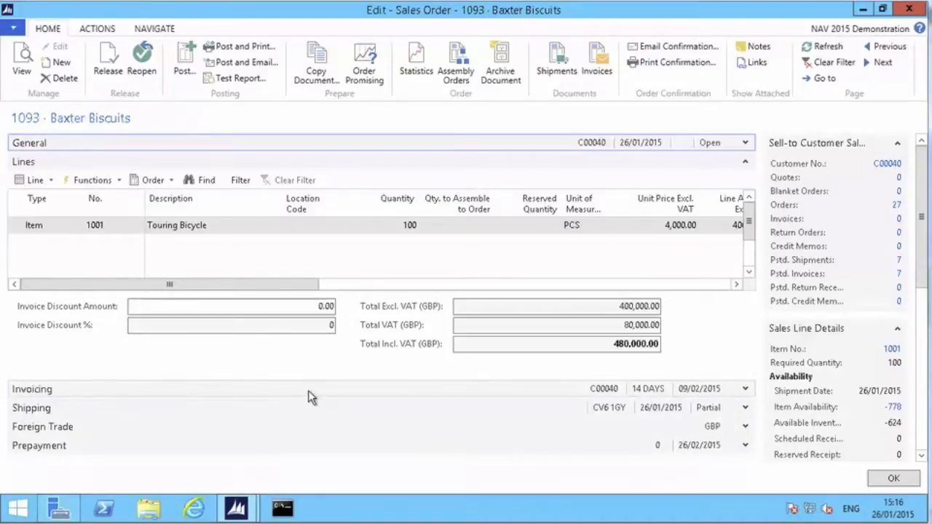
left_click(184, 62)
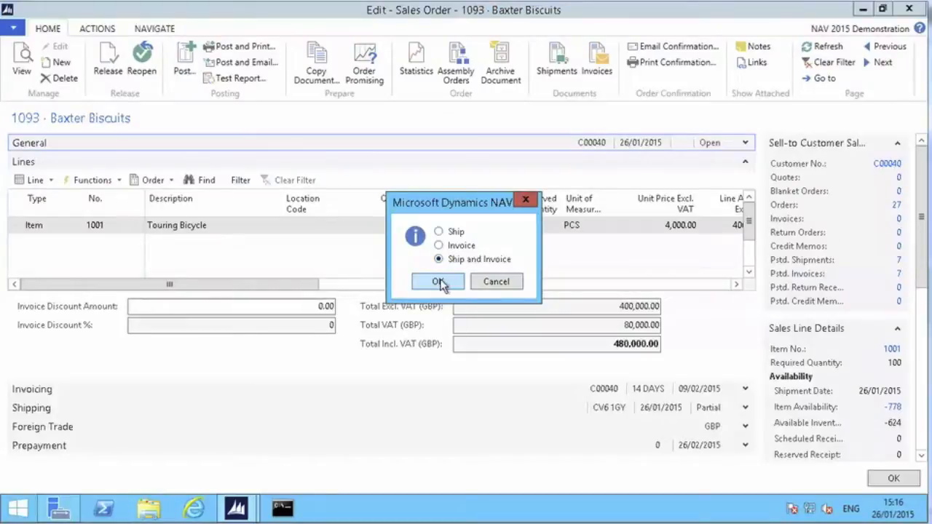
Ship and invoice order 1093, then return to the Role Centre
left_click(437, 281)
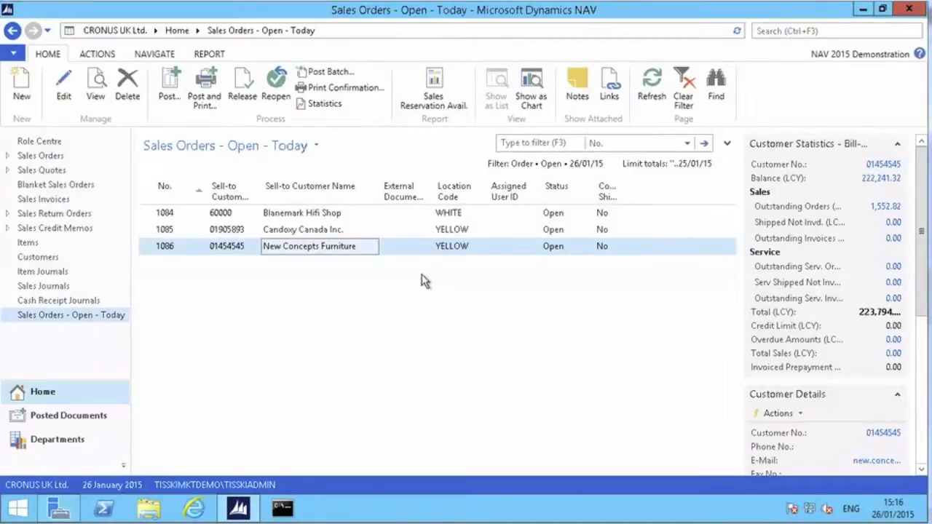
mouse_move(13, 30)
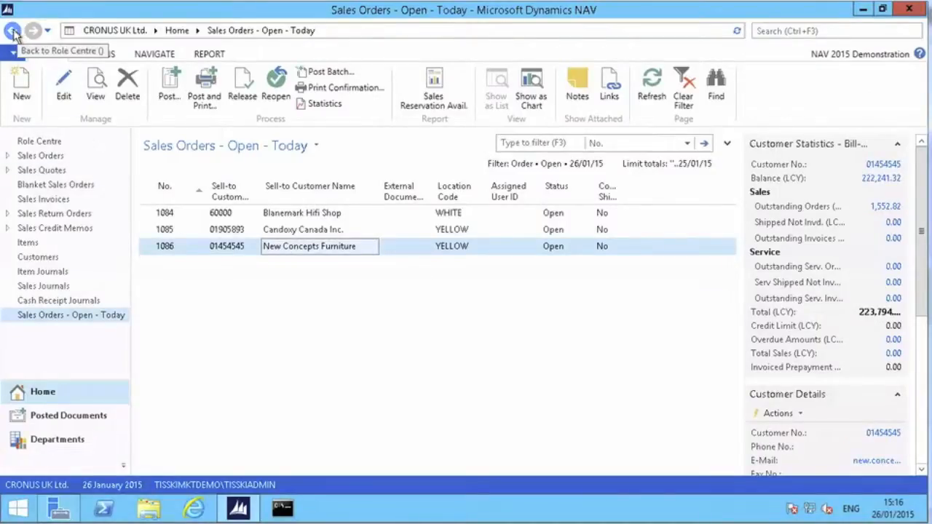
left_click(13, 34)
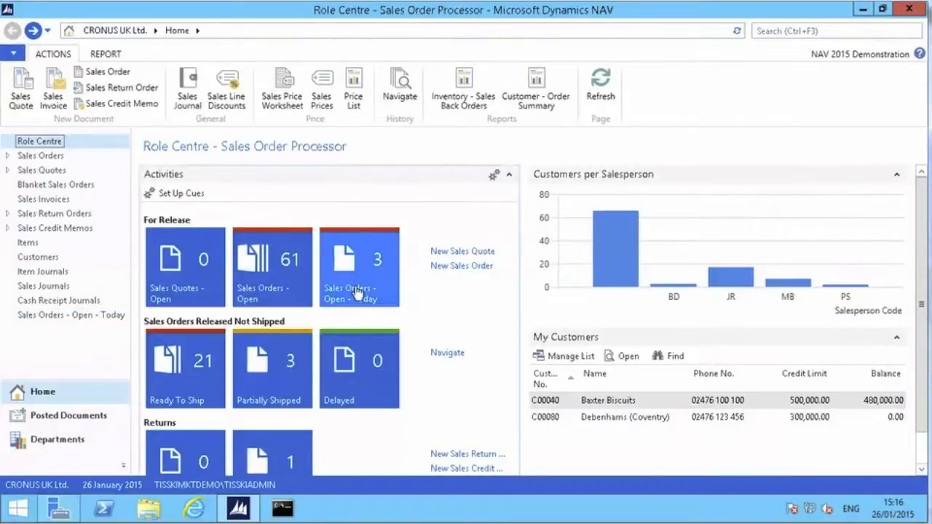
mouse_move(404, 288)
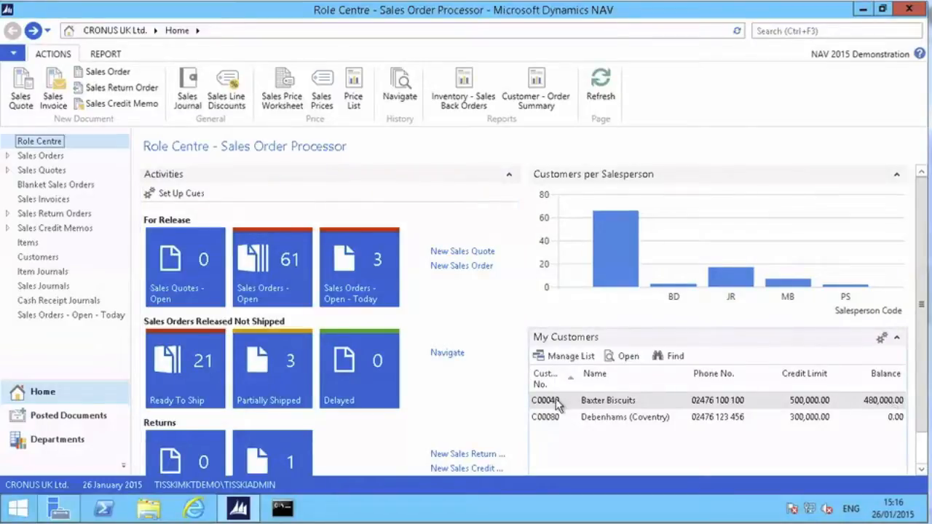
mouse_move(601, 406)
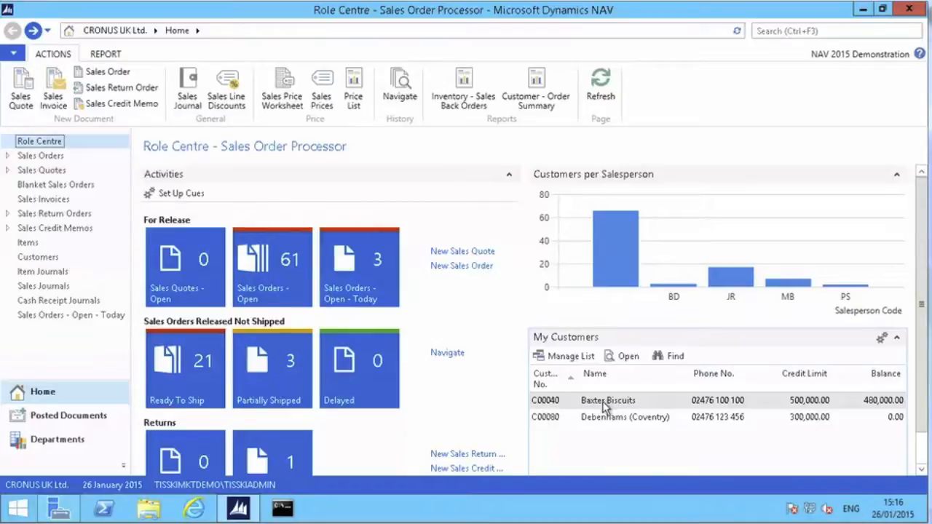
Post Baxter Biscuits' 480,000.00 cash receipt applied to invoice 103055
double_click(607, 399)
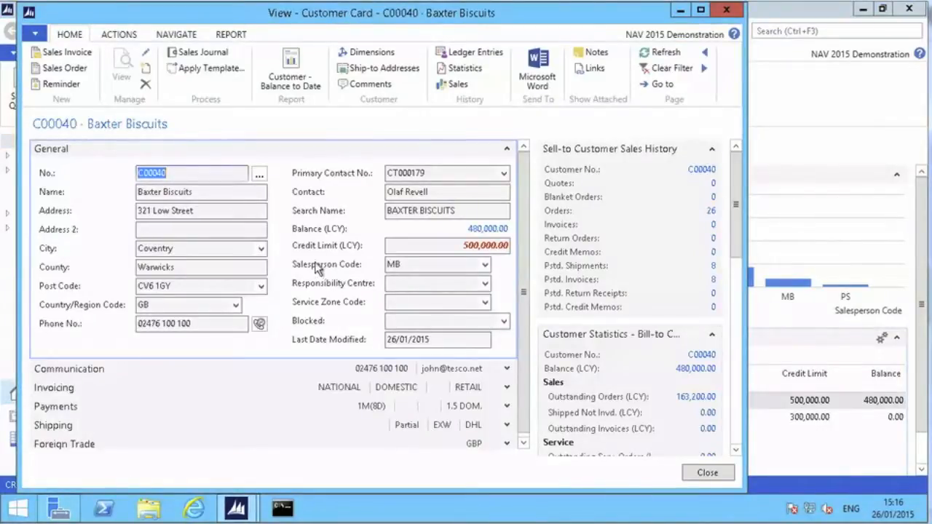
left_click(119, 34)
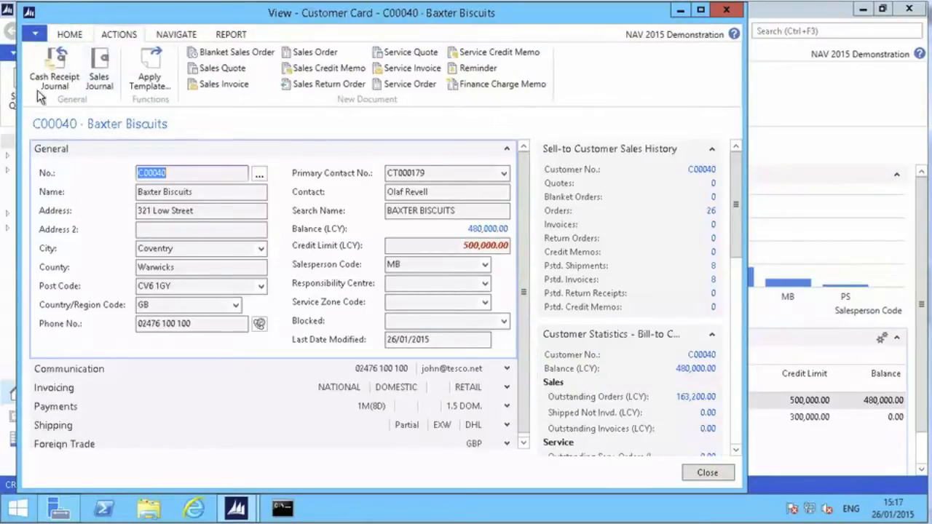
left_click(54, 65)
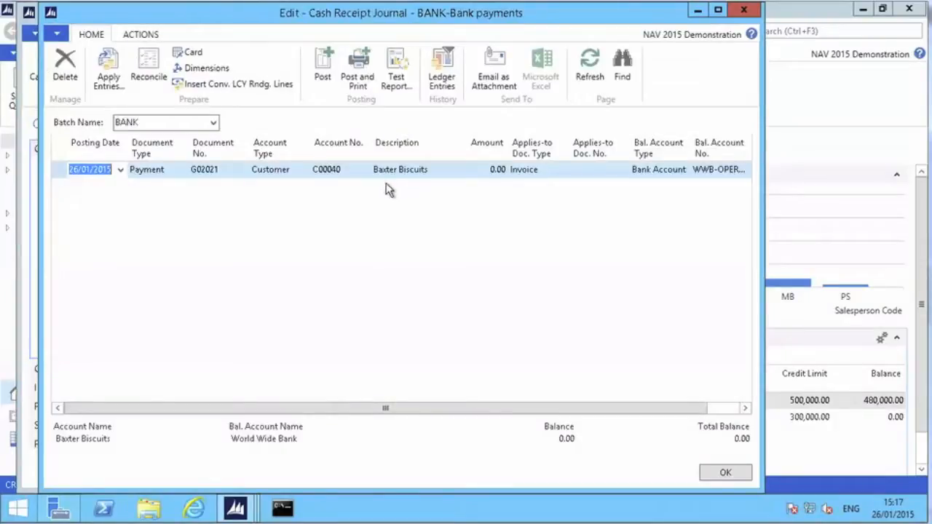
left_click(593, 168)
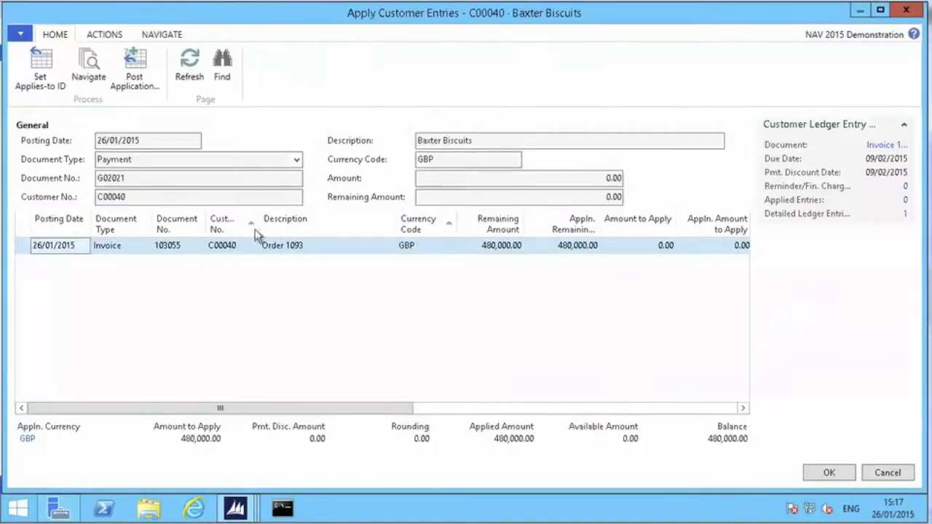
left_click(828, 472)
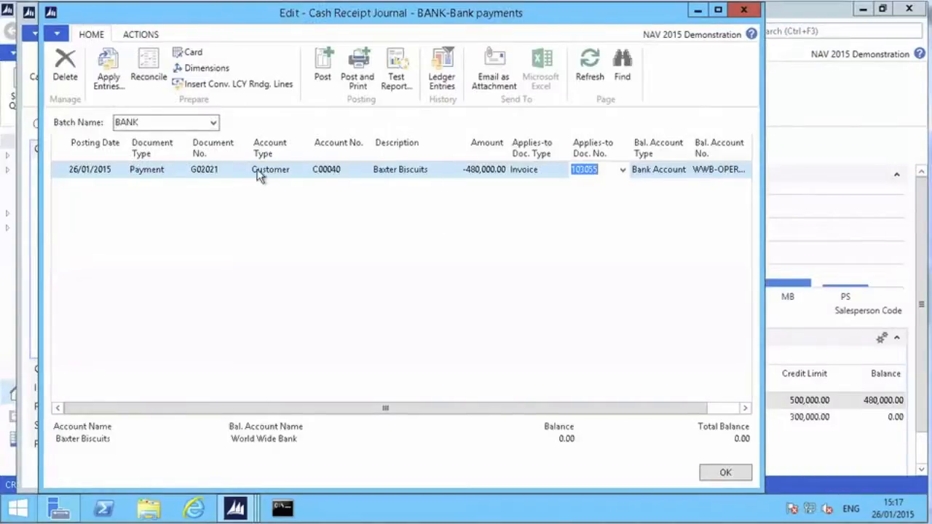
mouse_move(487, 187)
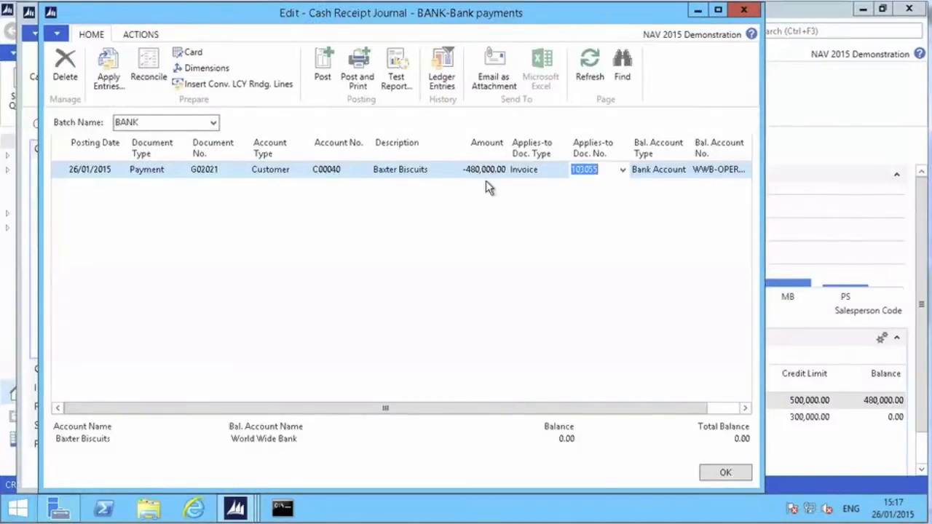
mouse_move(664, 424)
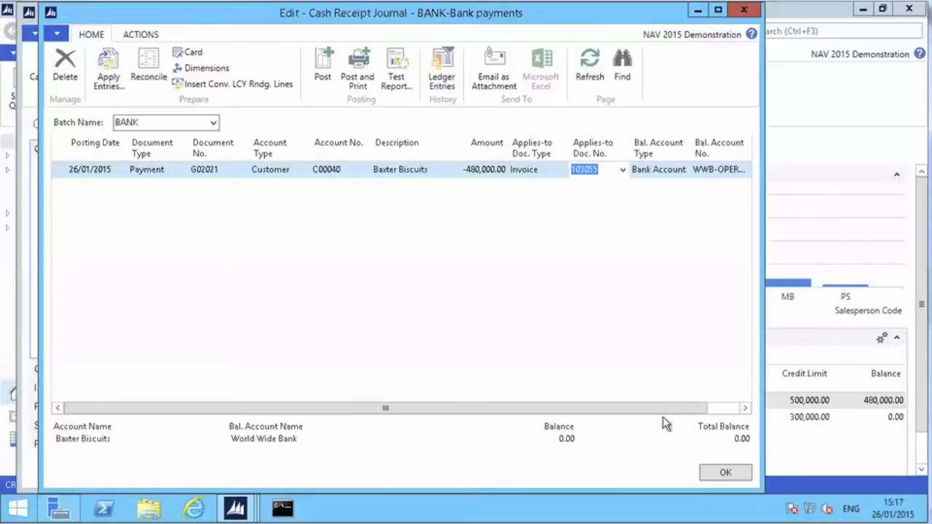
left_click(323, 65)
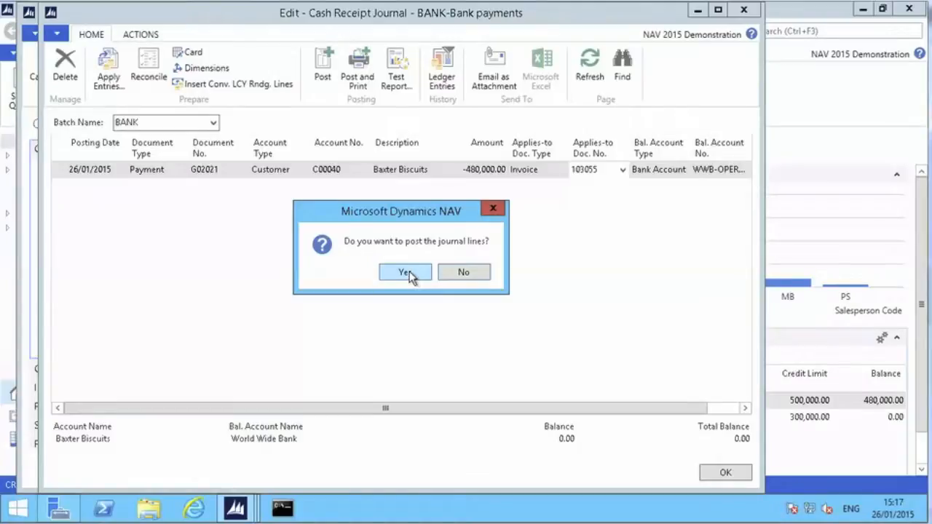
left_click(405, 272)
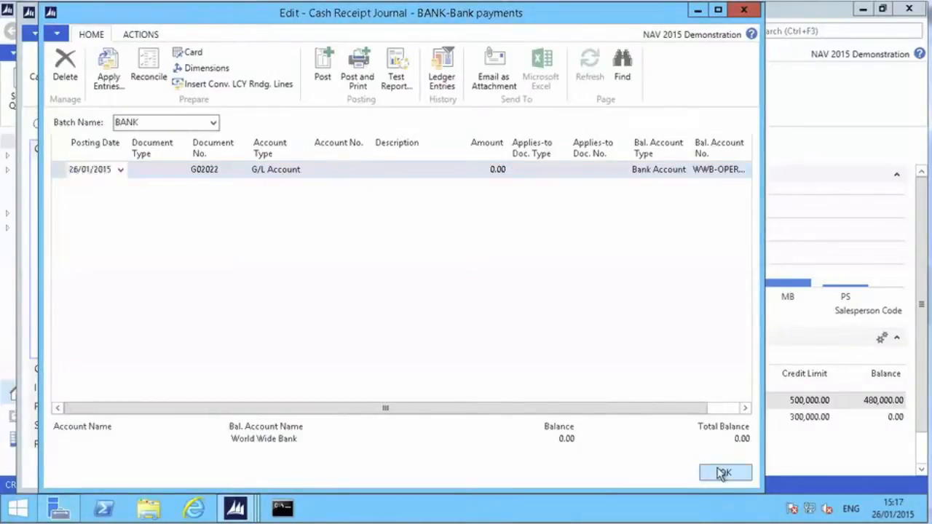
Close the cash receipt journal and refresh the Role Centre to show a 0.00 balance
left_click(723, 473)
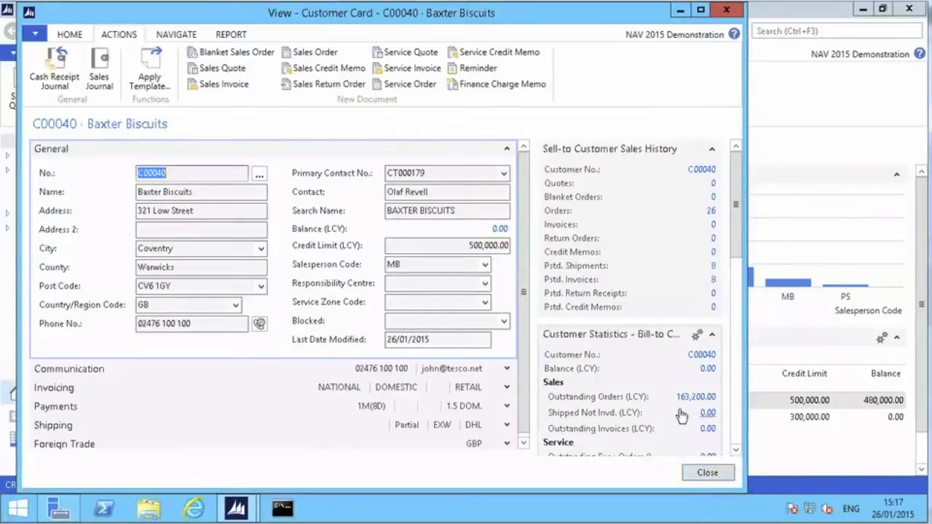
mouse_move(692, 222)
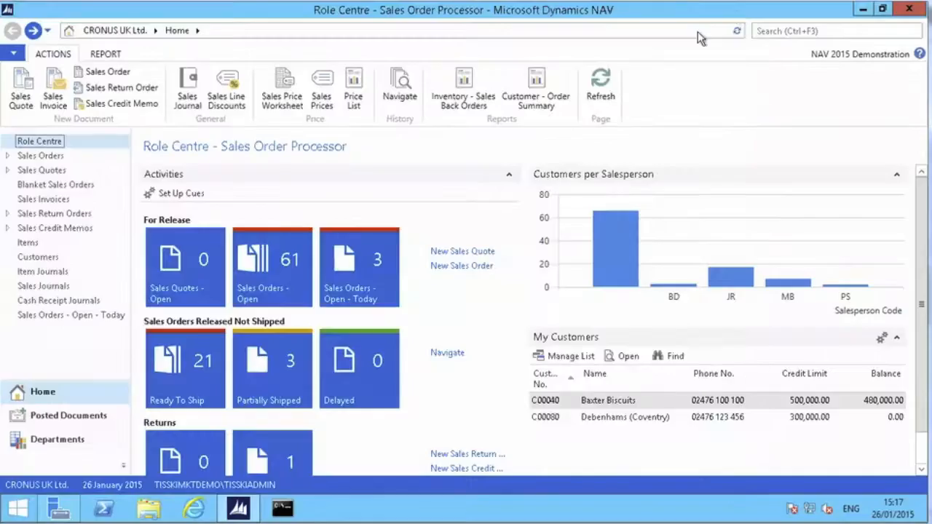
left_click(599, 84)
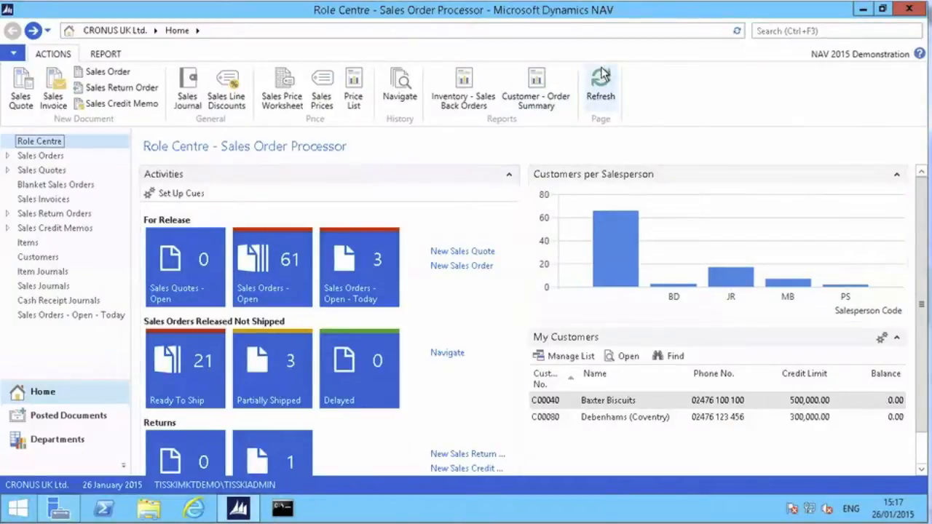
mouse_move(495, 306)
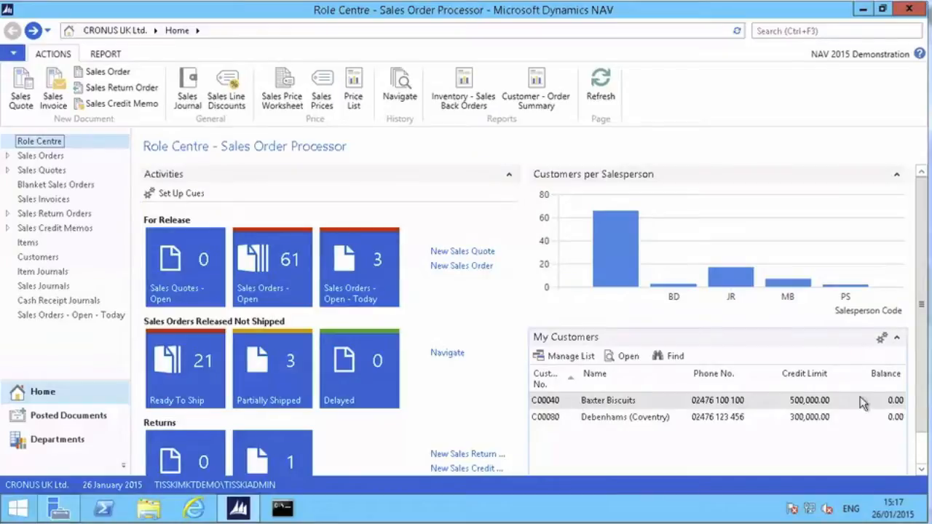
mouse_move(356, 254)
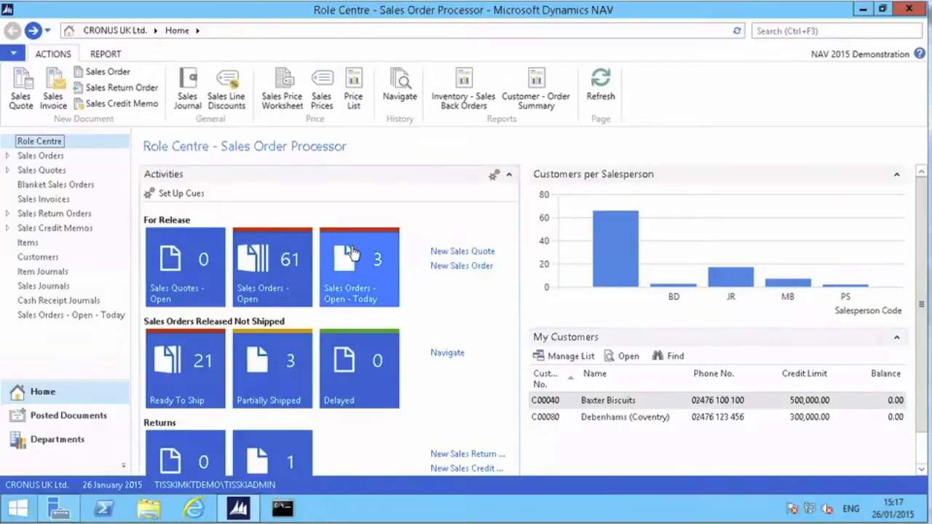
mouse_move(353, 258)
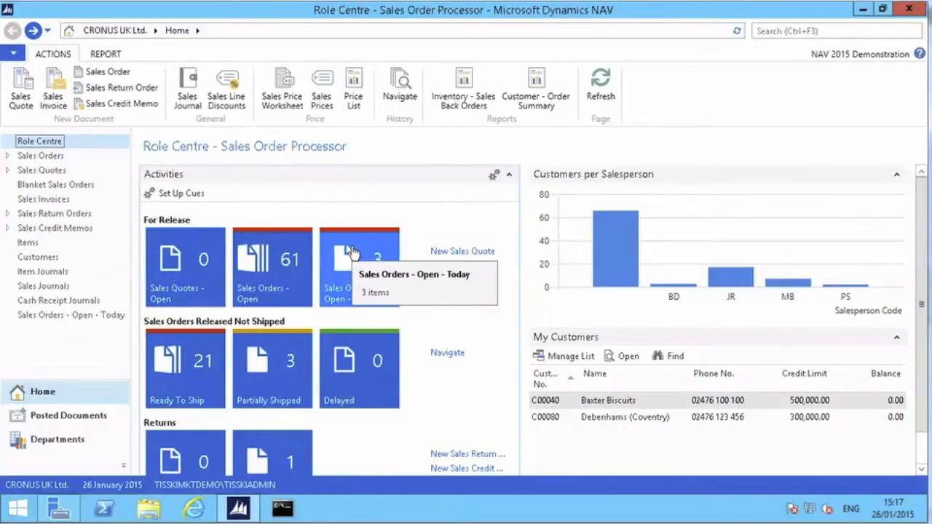
mouse_move(360, 253)
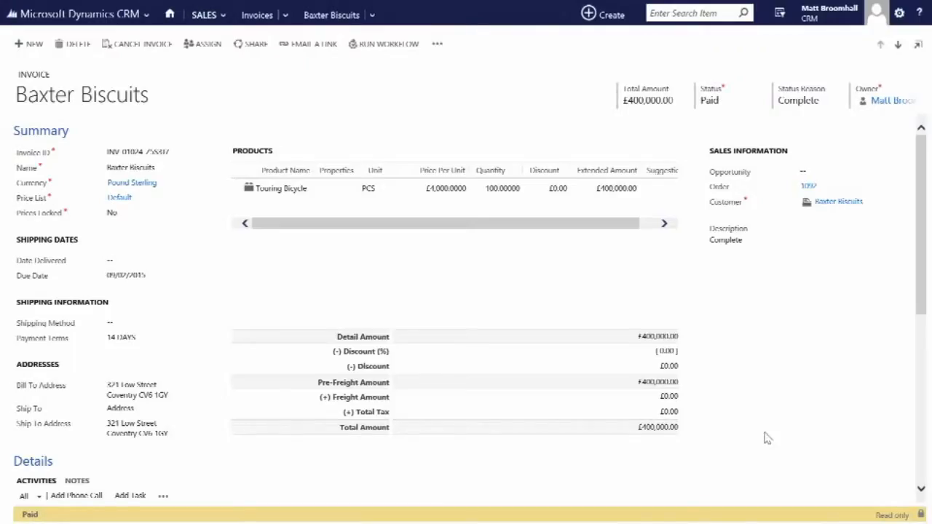
mouse_move(622, 238)
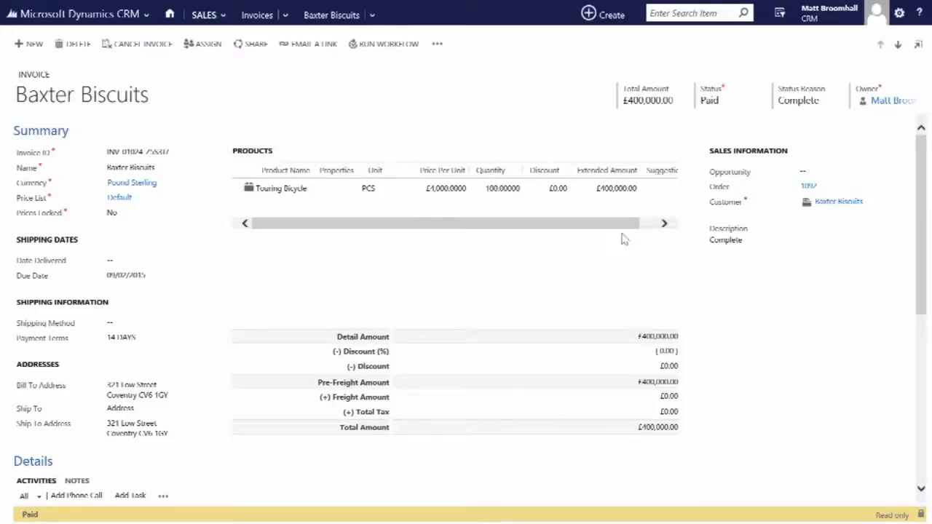
mouse_move(728, 126)
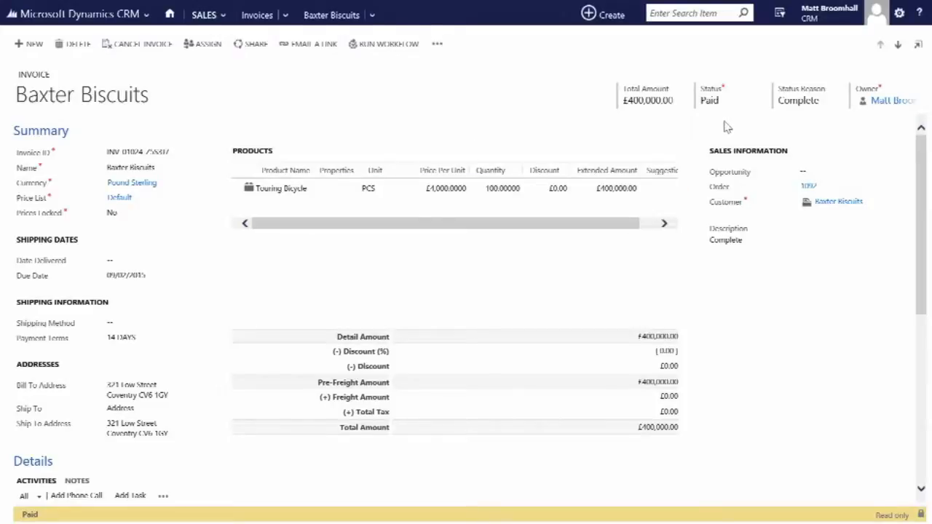
mouse_move(812, 131)
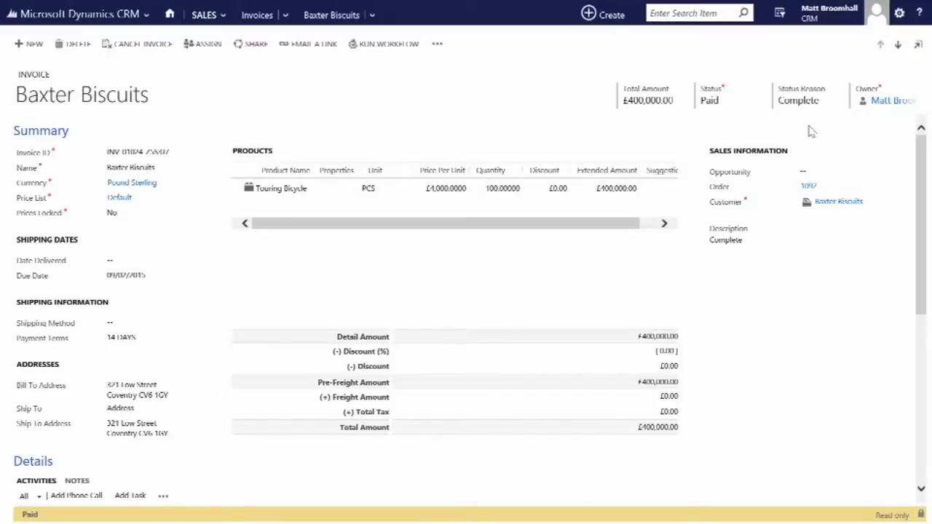
Go from the Paid Baxter Biscuits invoice to the CRM home dashboard
left_click(168, 14)
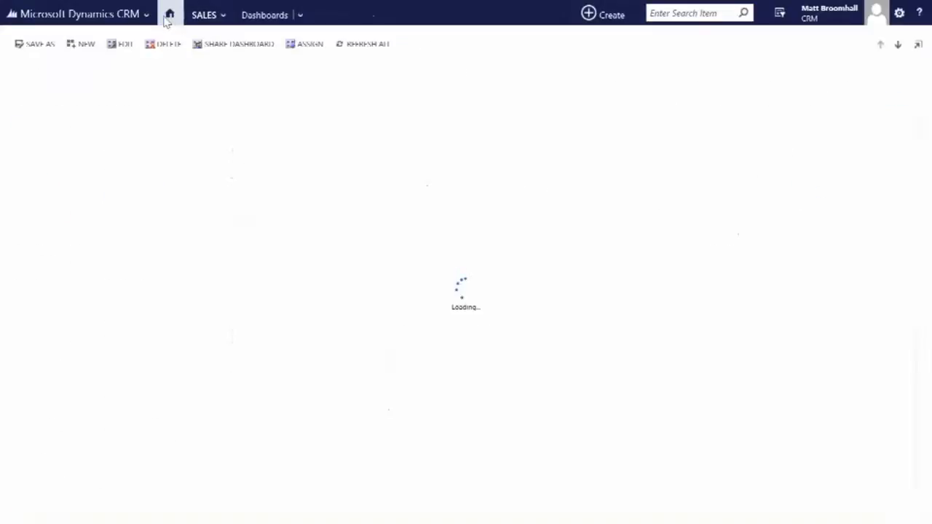
Reload Home to view the Sales Pipeline, Leaderboard and Deals Won vs. Lost charts
left_click(169, 14)
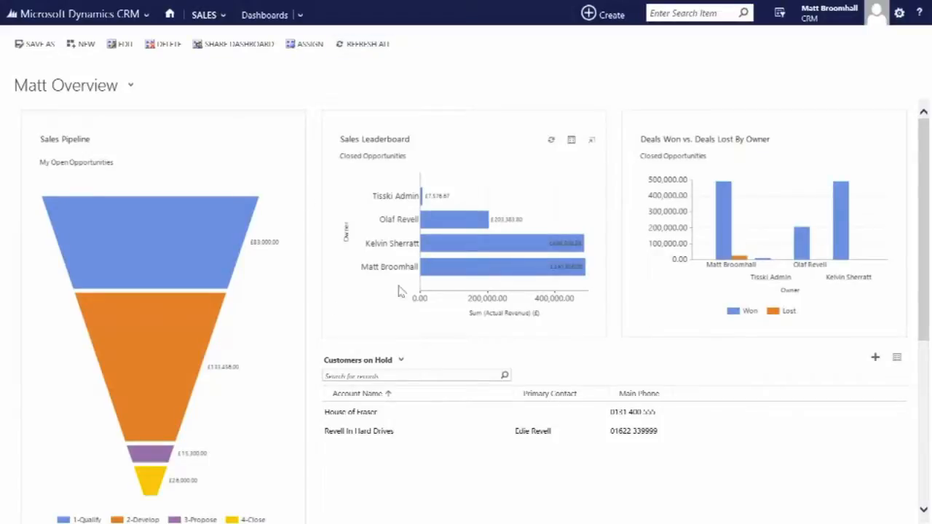
mouse_move(507, 282)
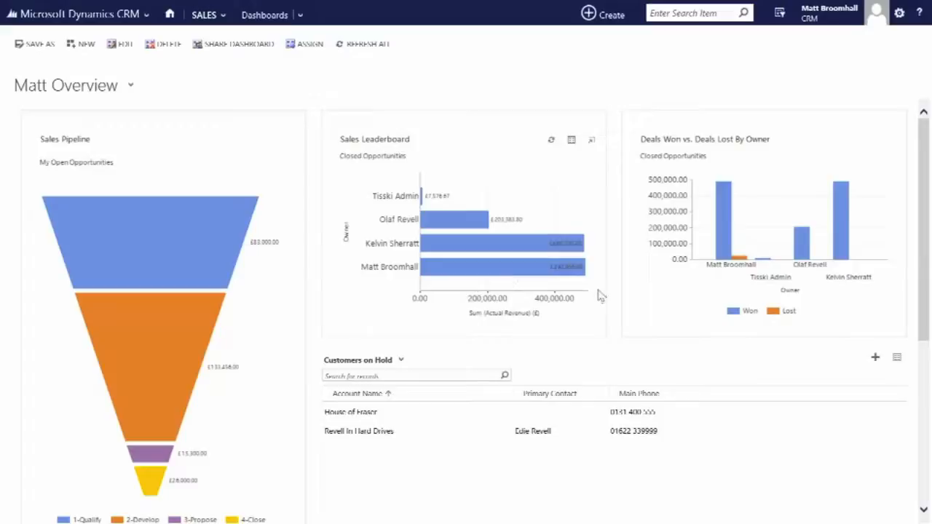
mouse_move(718, 191)
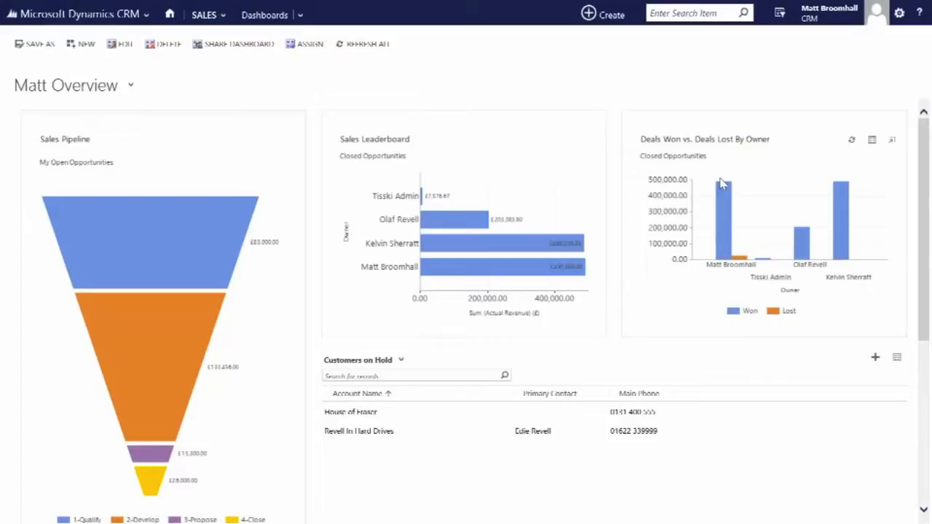
mouse_move(32, 155)
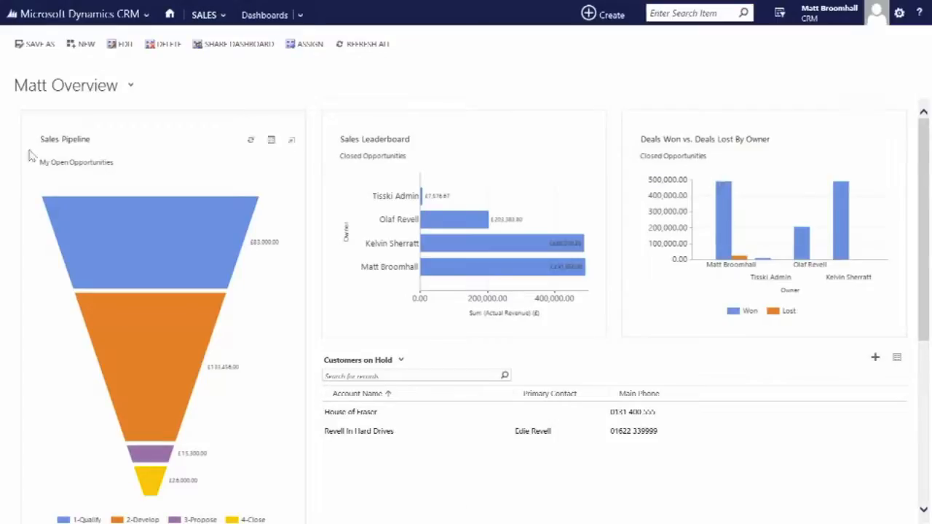
mouse_move(53, 259)
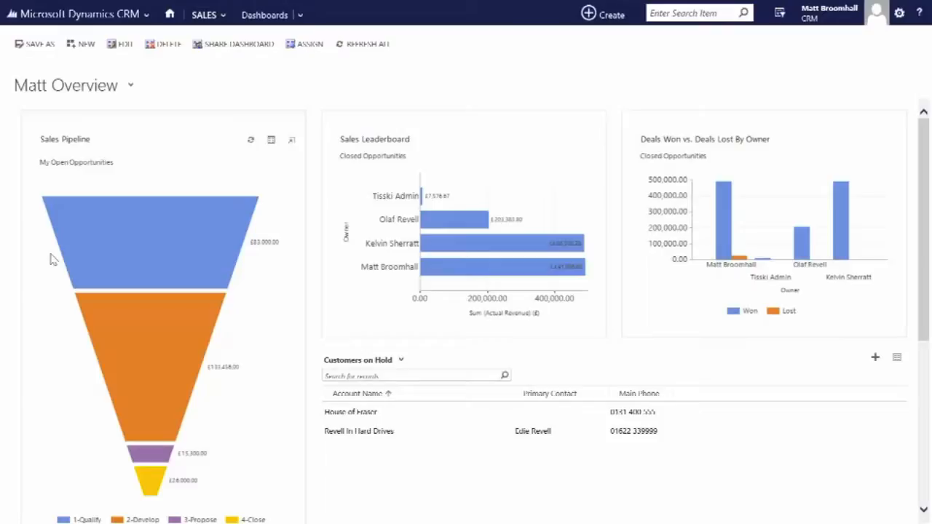
mouse_move(169, 309)
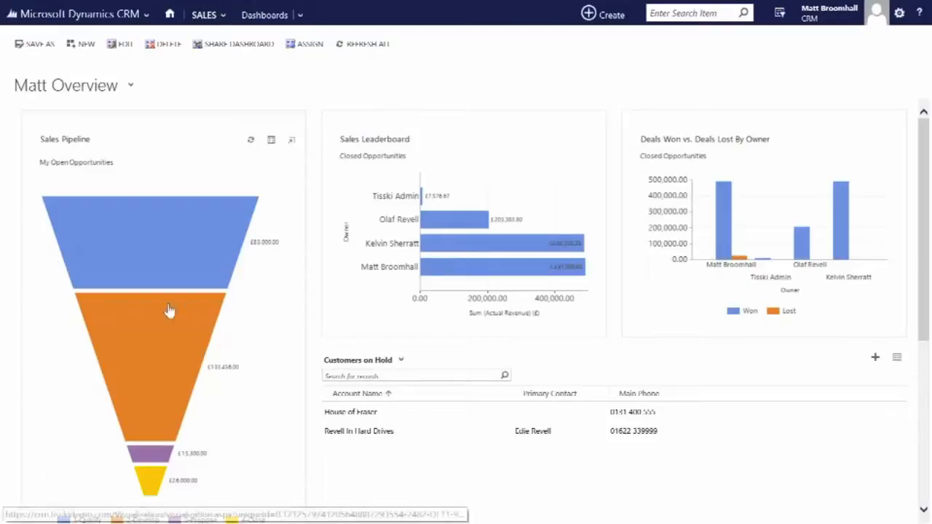